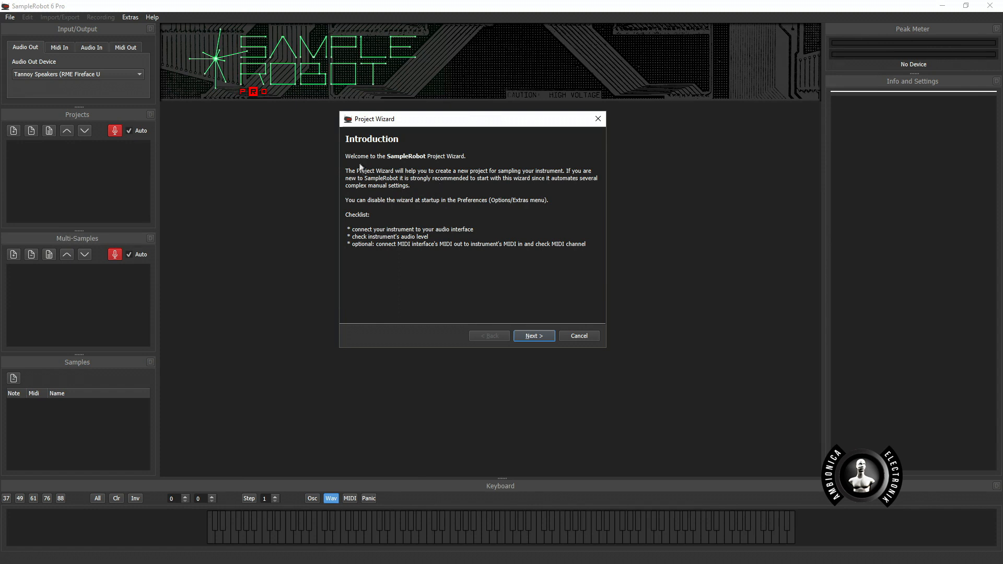
pyautogui.moveTo(140, 142)
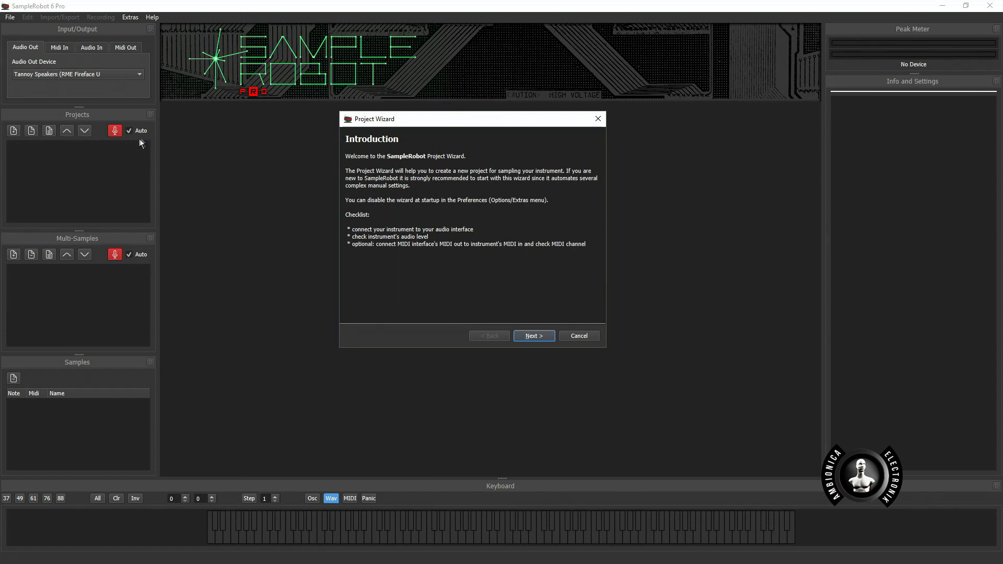
pyautogui.moveTo(440, 209)
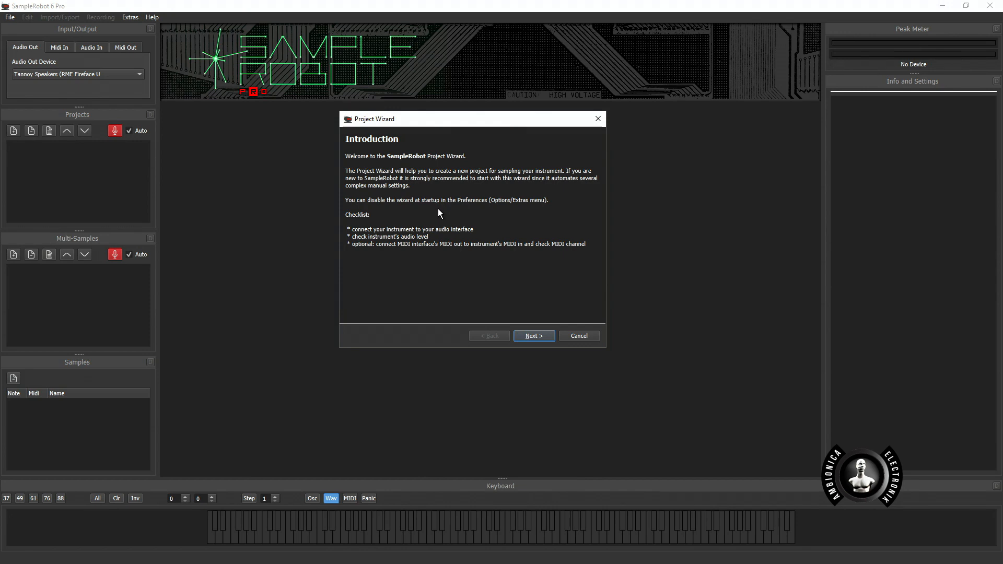
pyautogui.moveTo(469, 251)
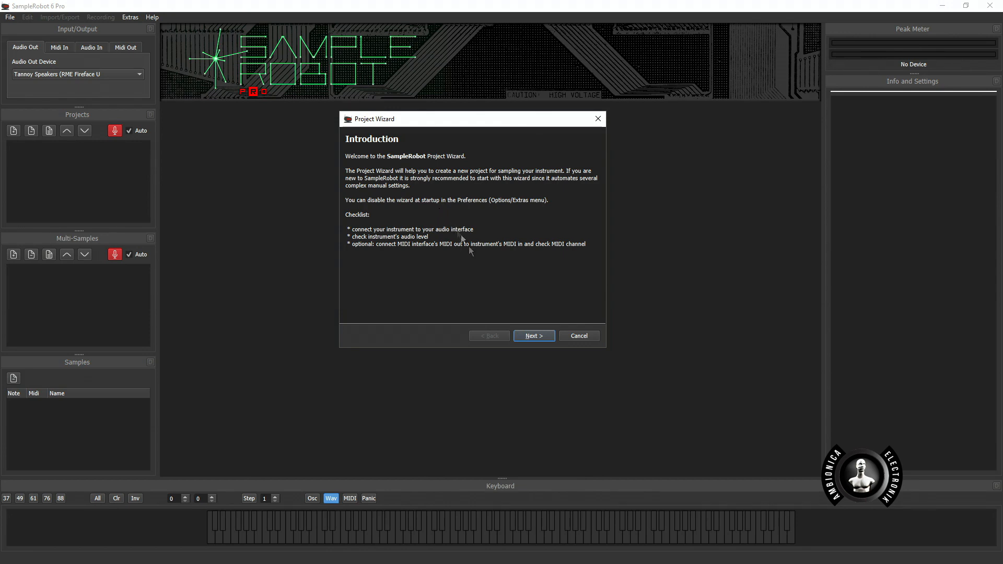
# - Advance past the wizard introduction, keeping automatic MIDI instrument recording
pyautogui.click(533, 335)
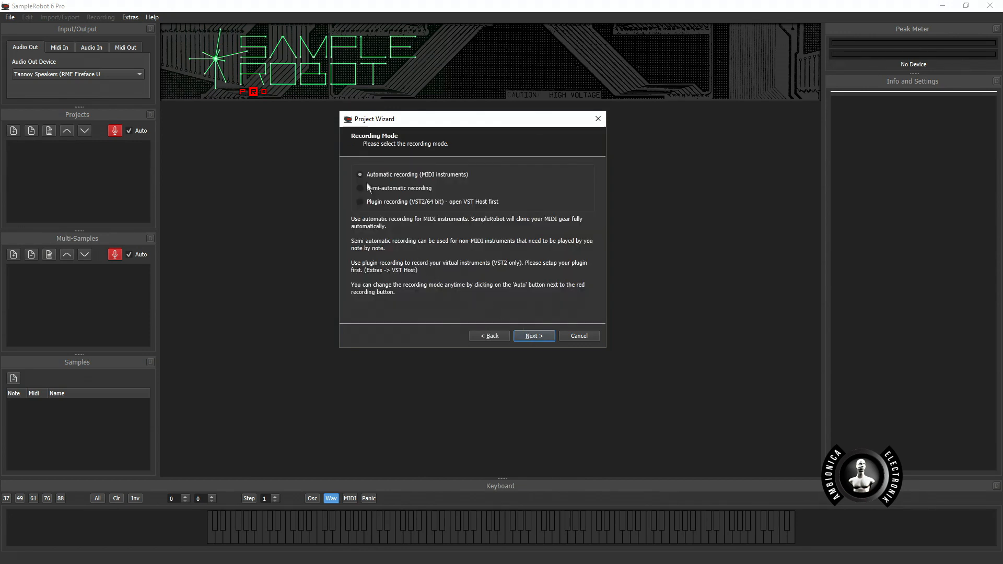
pyautogui.moveTo(440, 182)
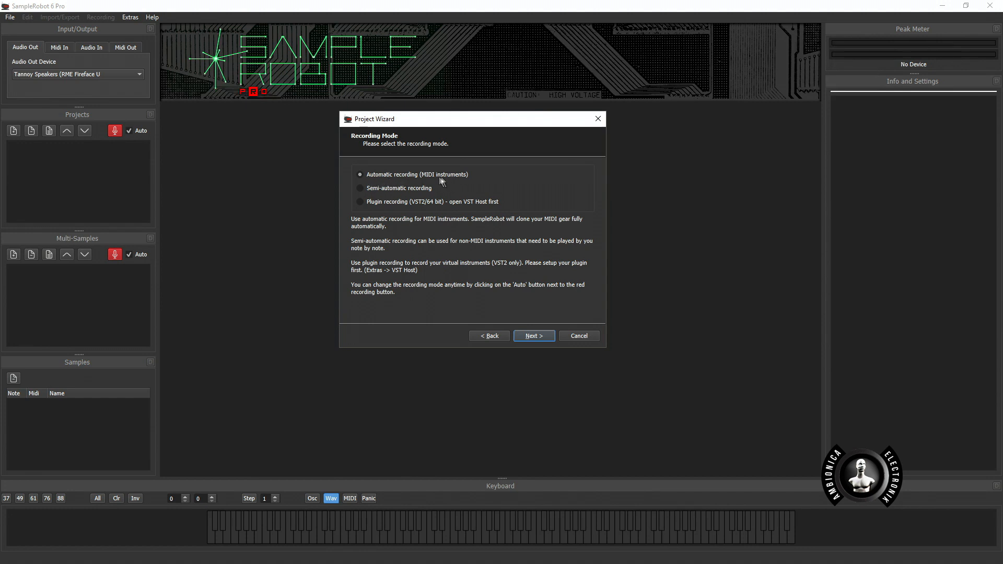
pyautogui.moveTo(433, 195)
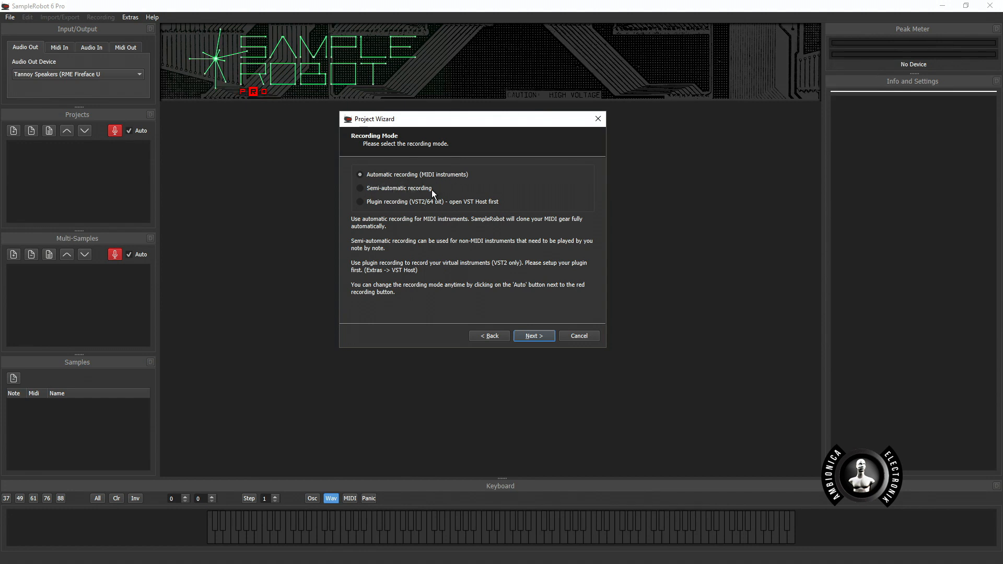
pyautogui.moveTo(442, 193)
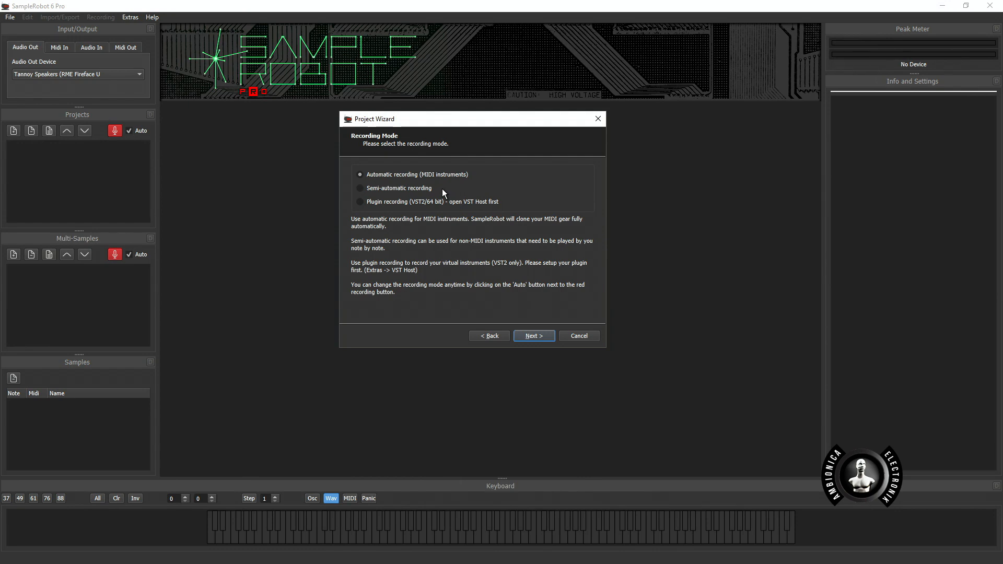
pyautogui.moveTo(470, 209)
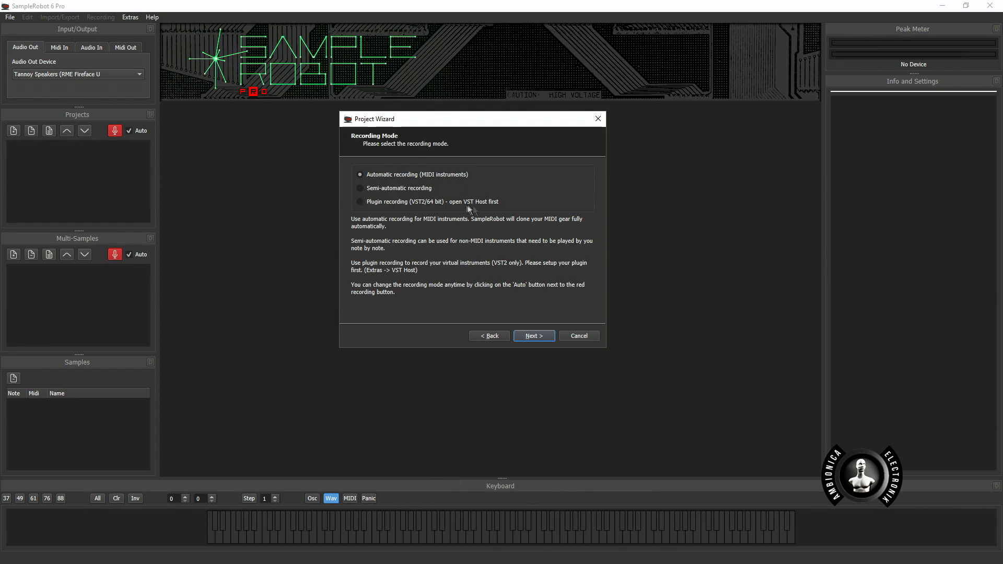
# - Name the new project 'Yamaha TG33 Genesis'
pyautogui.click(533, 335)
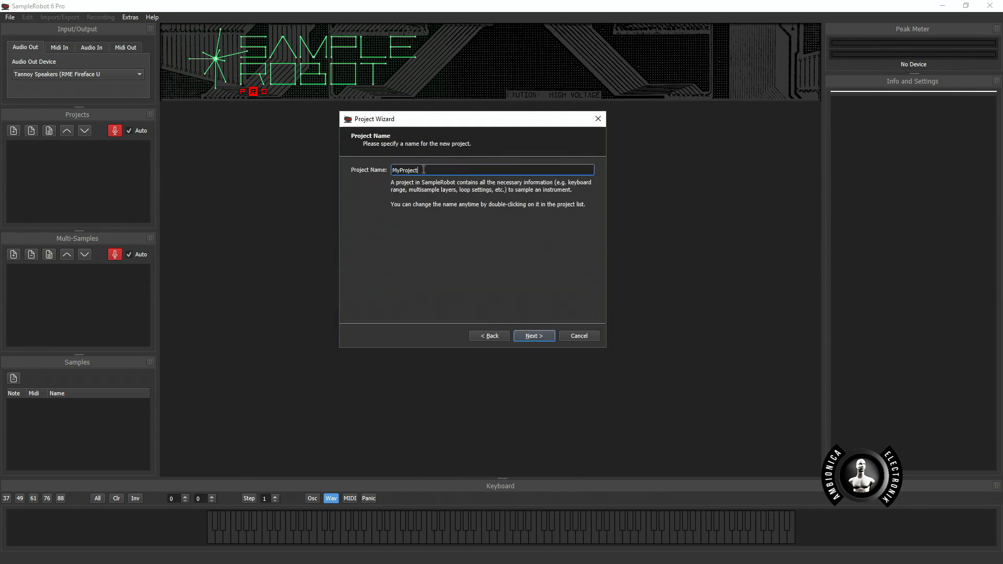
pyautogui.write('Yamaha TG33')
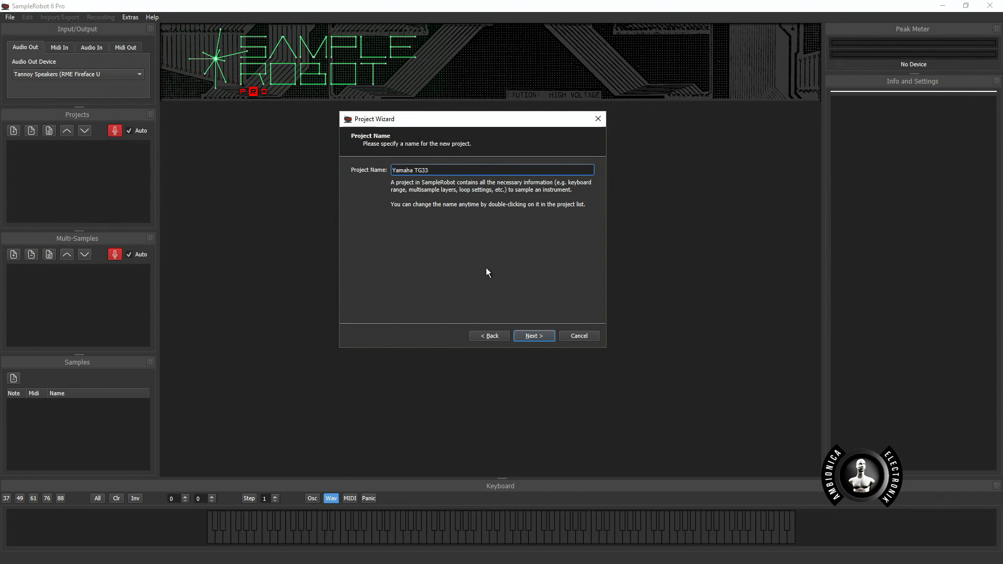
pyautogui.write('Genesis')
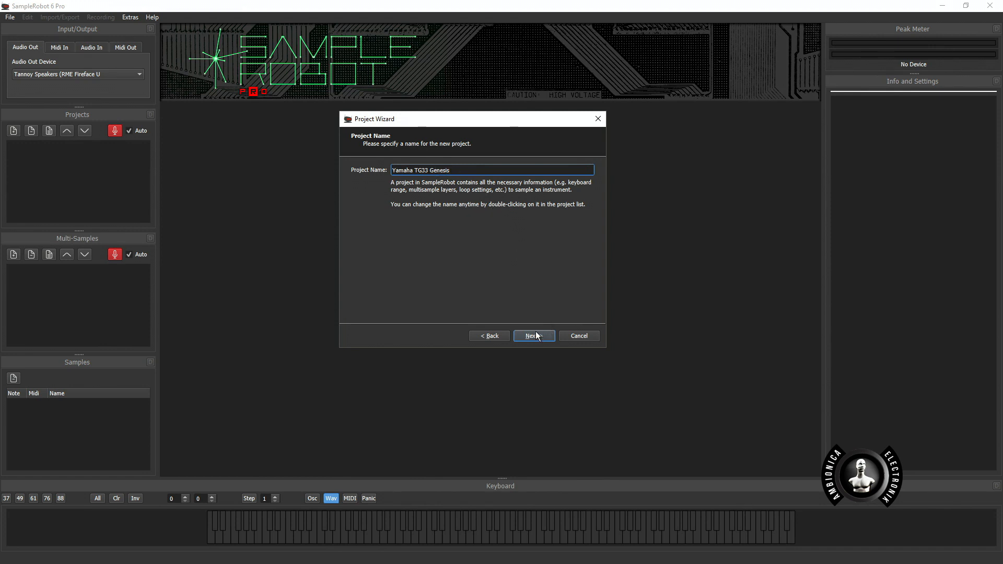
pyautogui.click(533, 335)
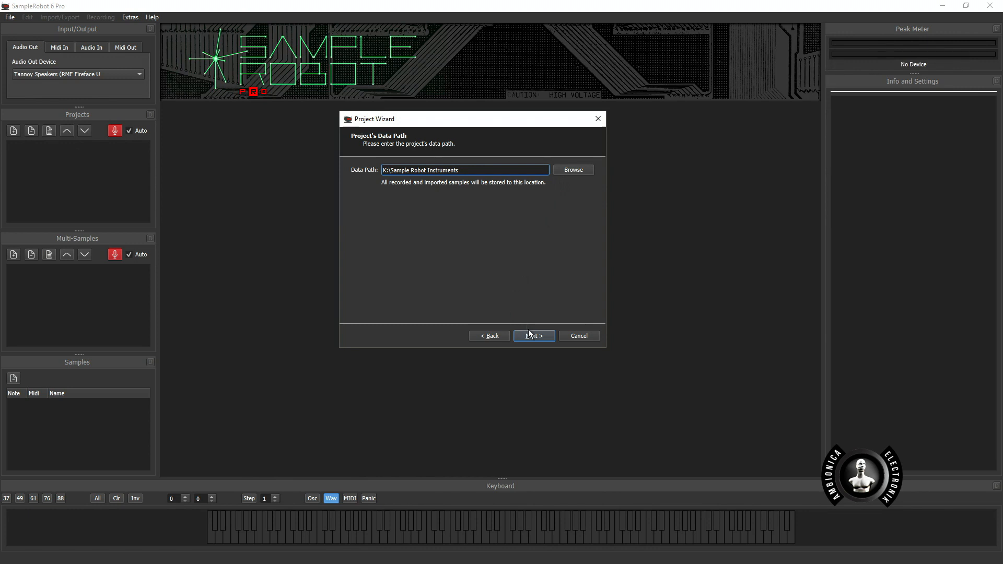
# - Keep the data path, use Analog (3+4) audio input, and accept the sample format and MIDI output settings
pyautogui.click(533, 336)
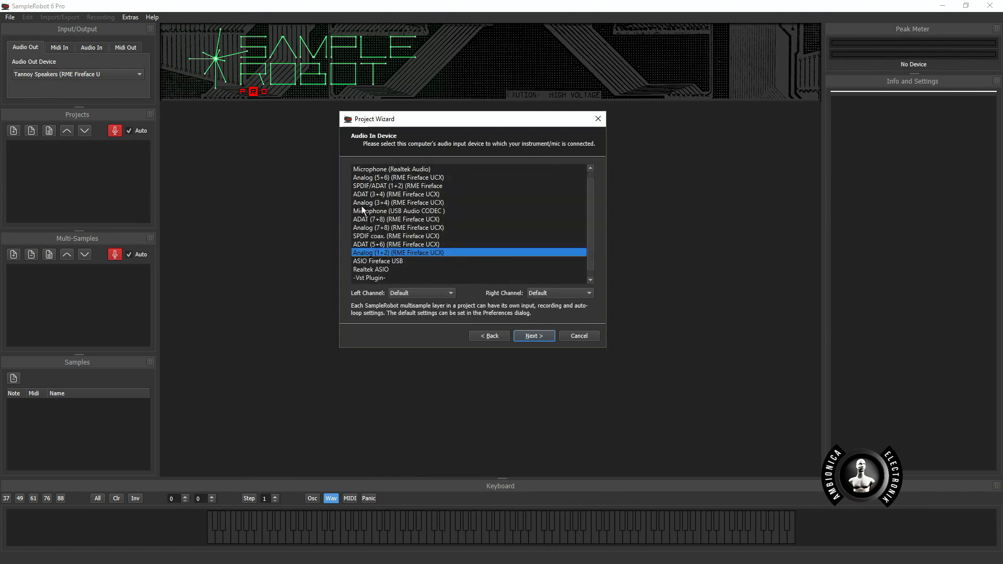
pyautogui.click(397, 202)
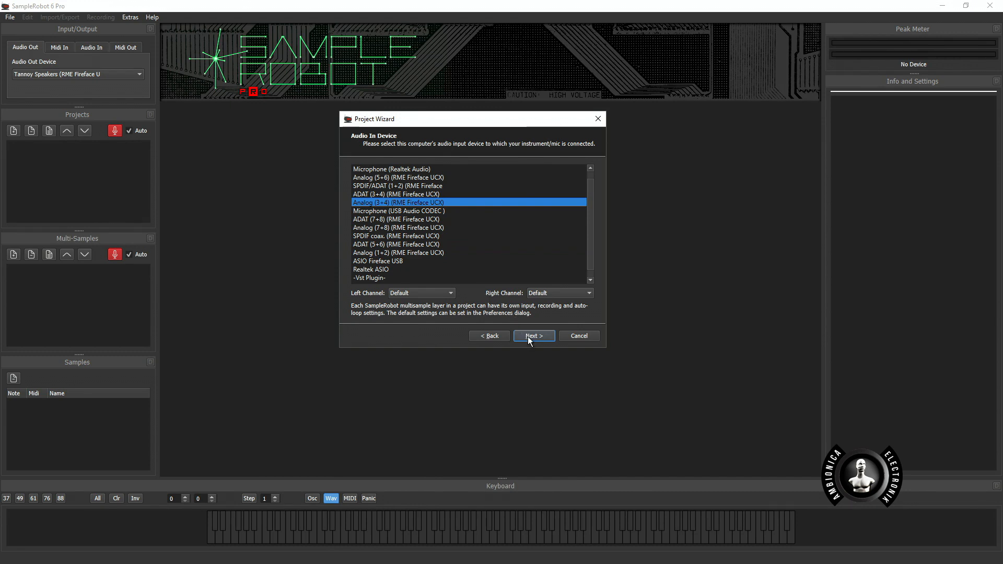
pyautogui.click(532, 336)
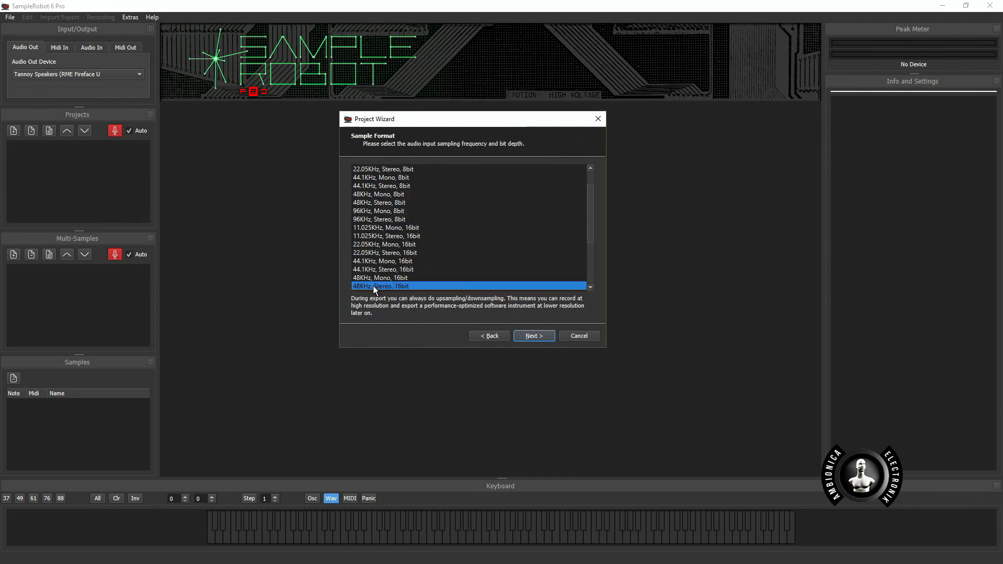
pyautogui.moveTo(362, 289)
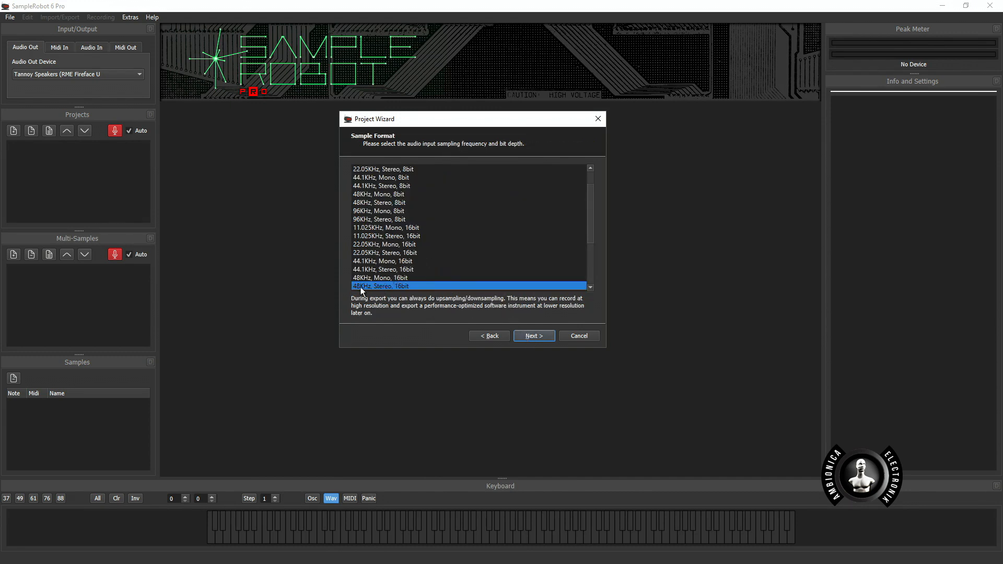
pyautogui.click(533, 335)
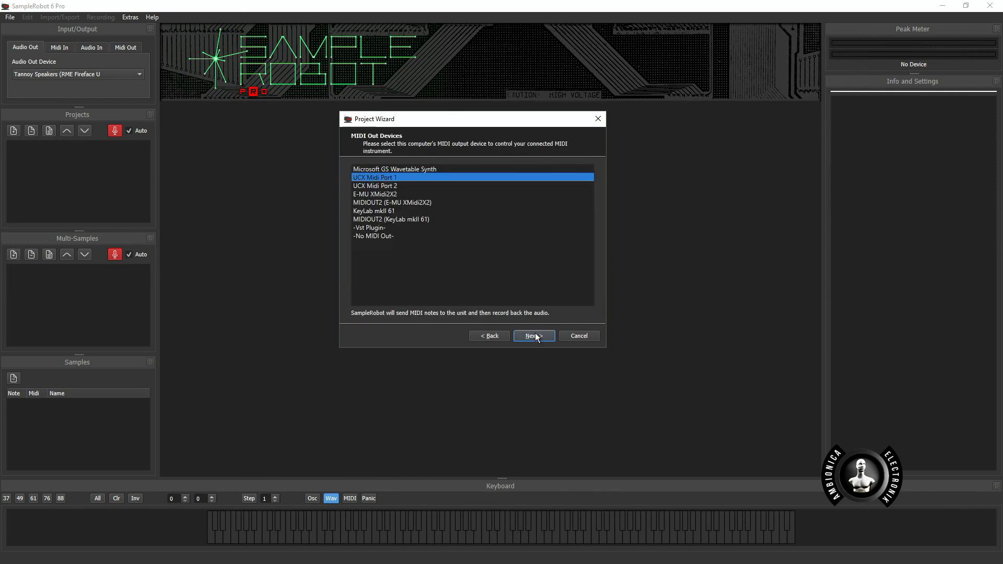
pyautogui.moveTo(382, 195)
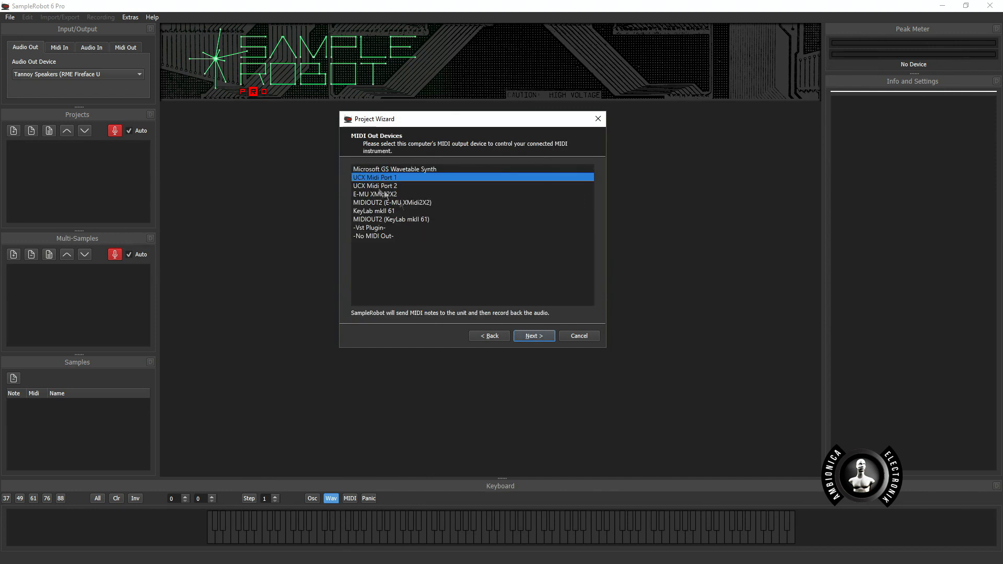
pyautogui.click(533, 336)
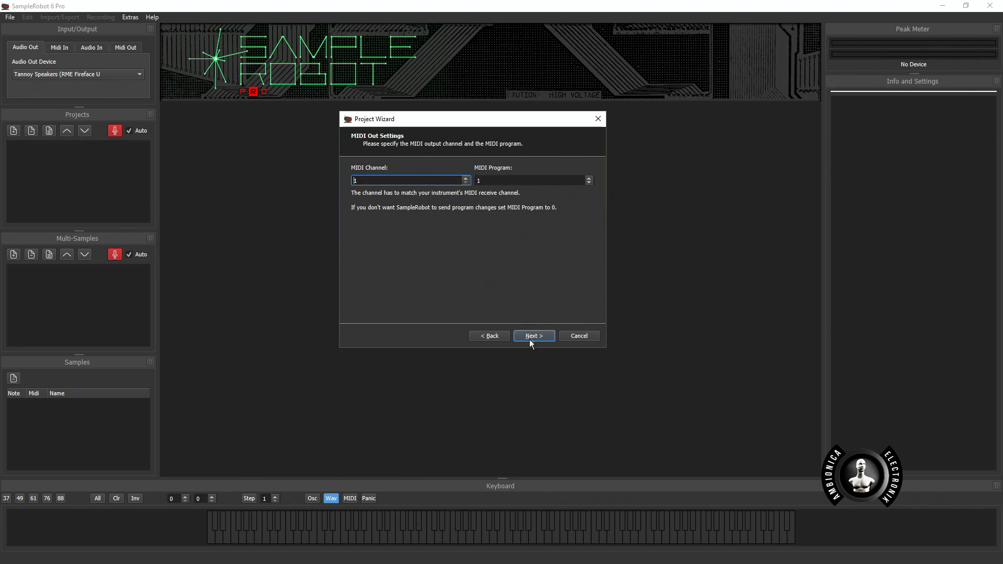
pyautogui.click(533, 336)
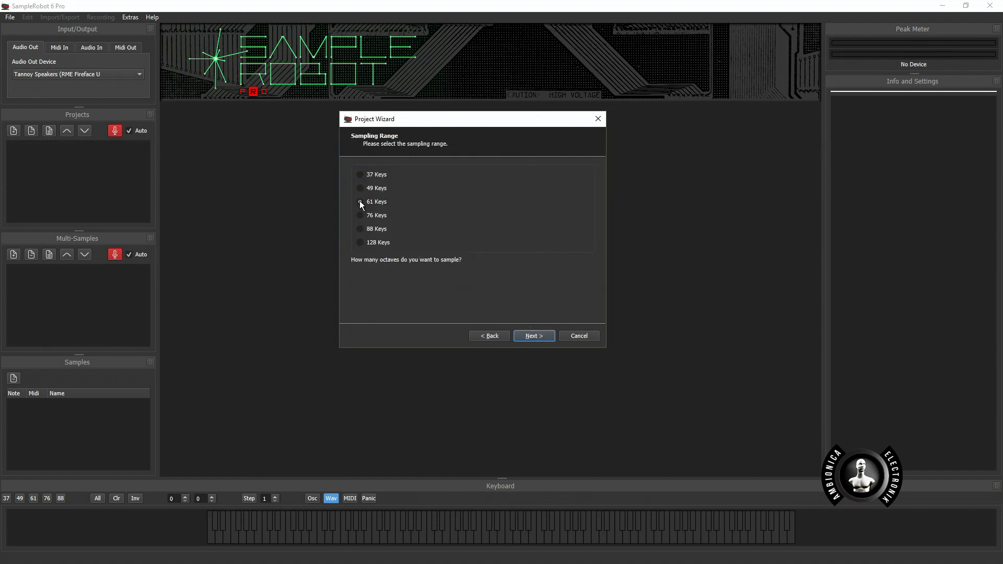
# - Set a 61-key sampling range and accept the velocity layers and key step
pyautogui.click(359, 201)
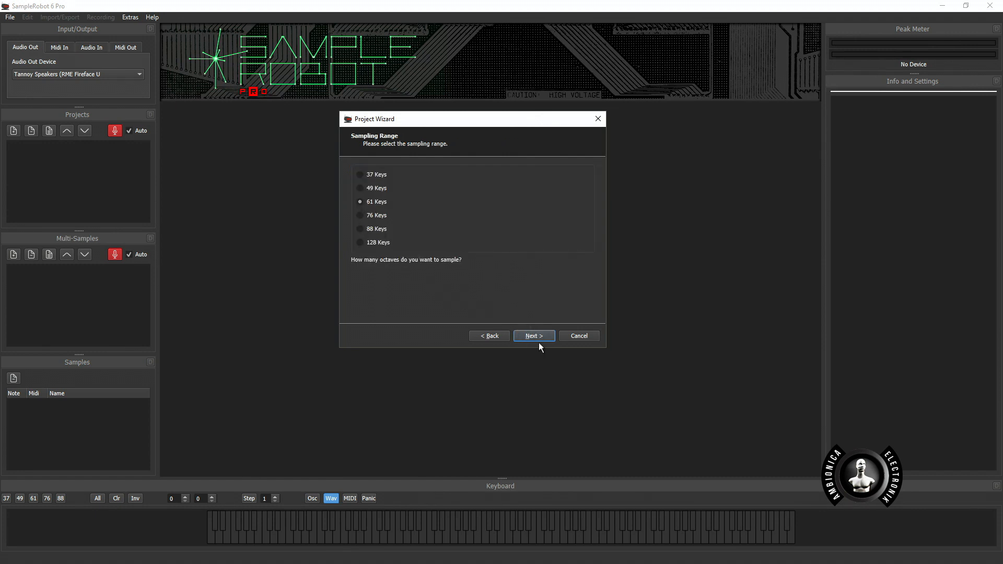
pyautogui.click(533, 336)
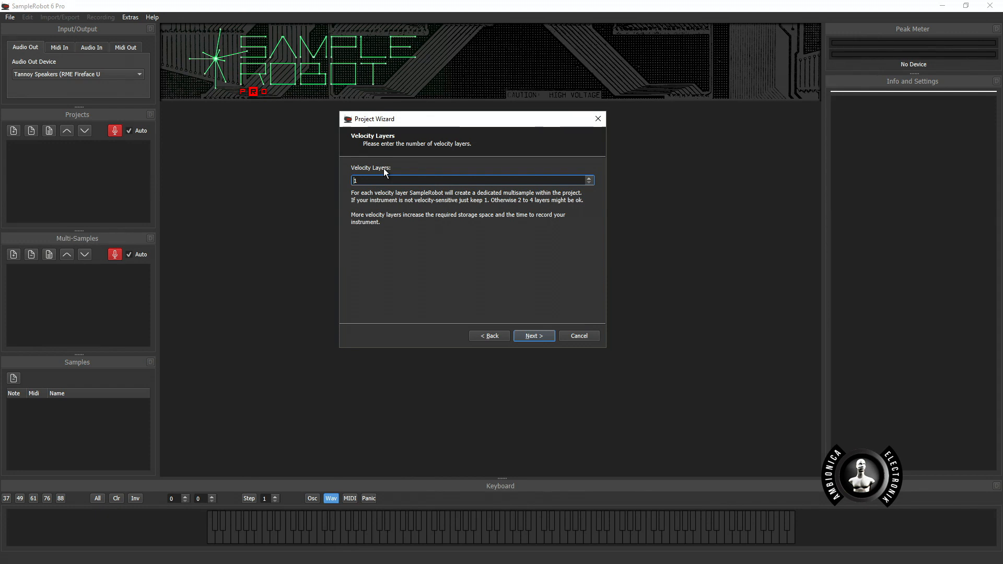
pyautogui.moveTo(589, 193)
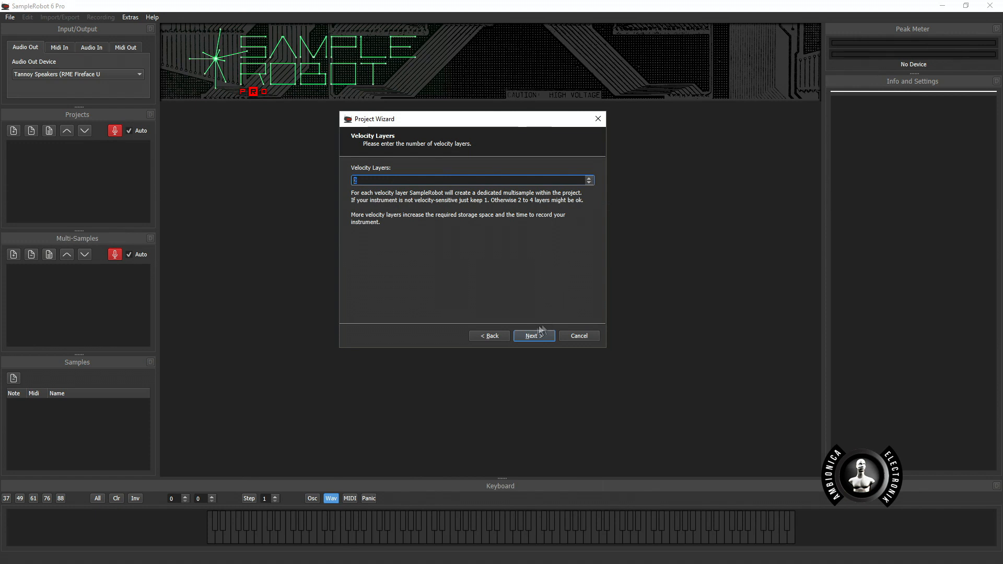
pyautogui.click(533, 336)
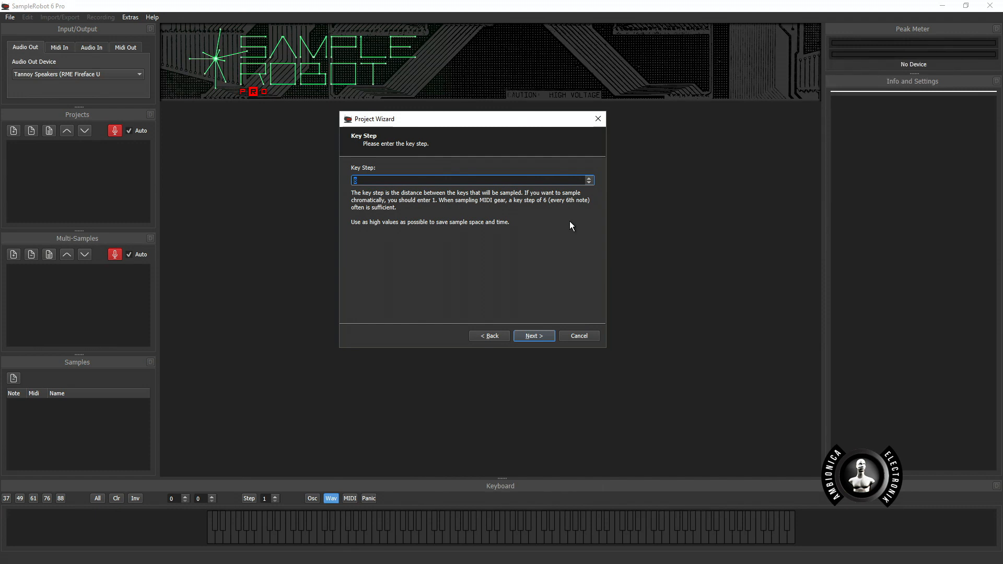
pyautogui.moveTo(536, 372)
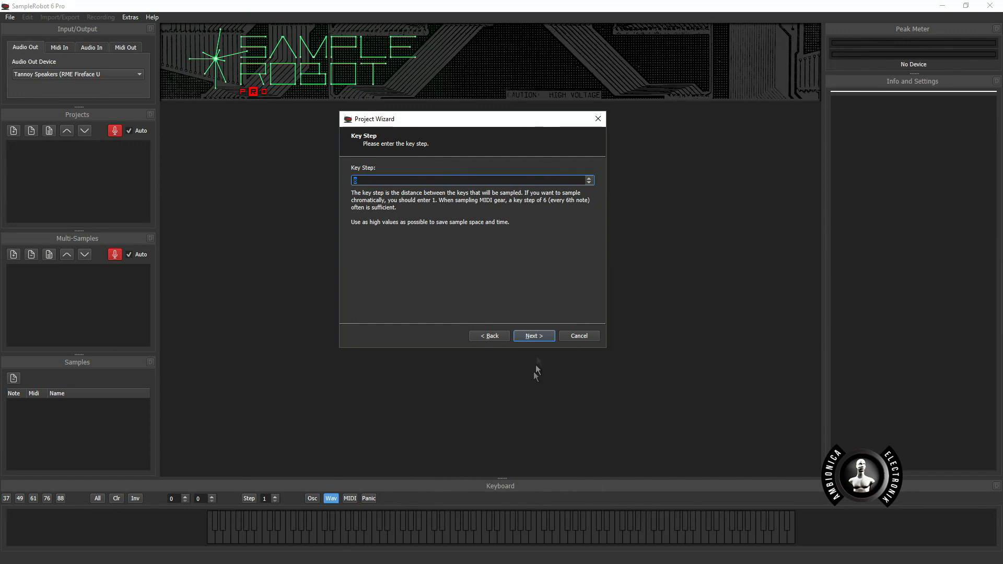
pyautogui.click(533, 336)
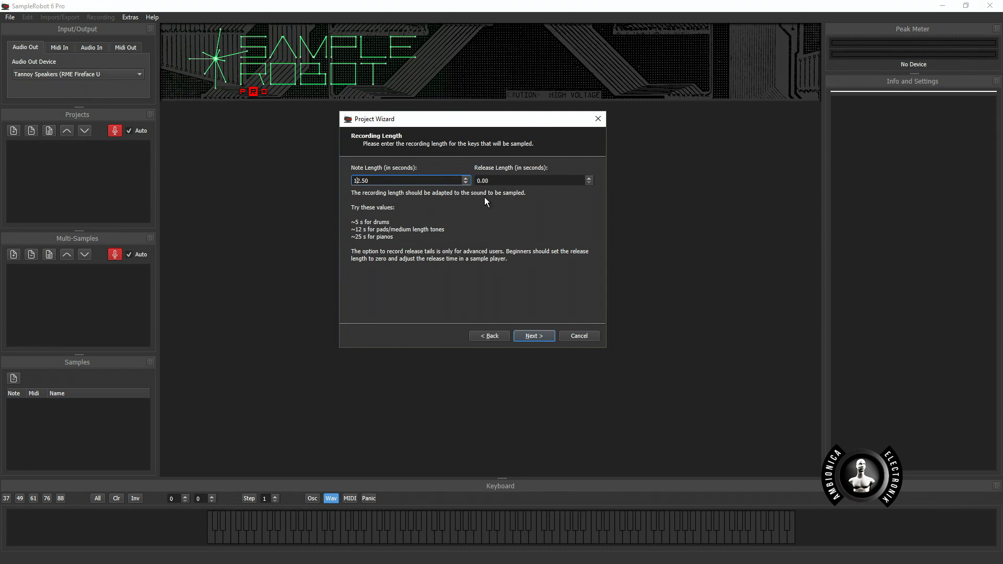
pyautogui.moveTo(508, 193)
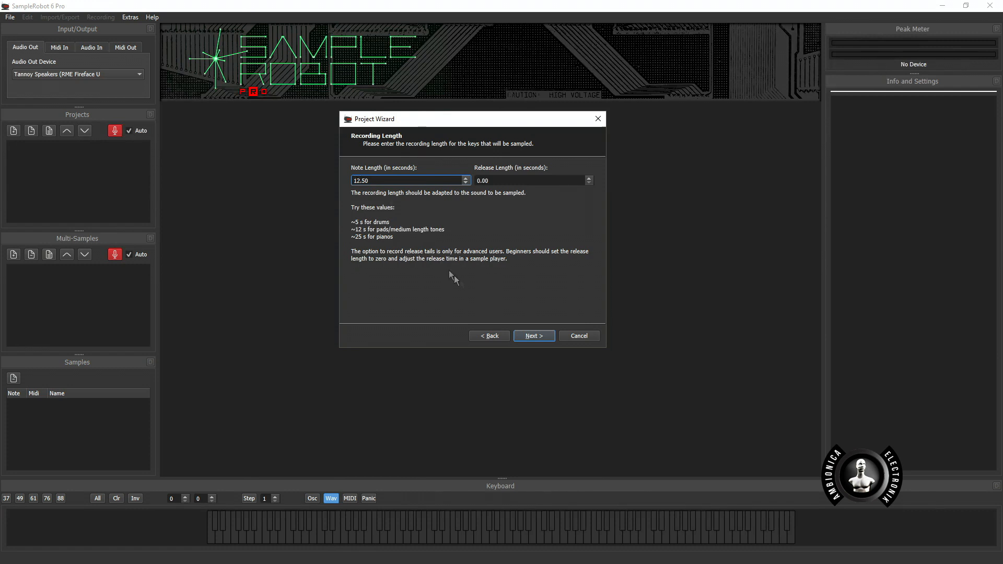
# - Accept 12.5 s note length, Intermediate auto-loop and 50% loop start to finish the wizard
pyautogui.click(533, 336)
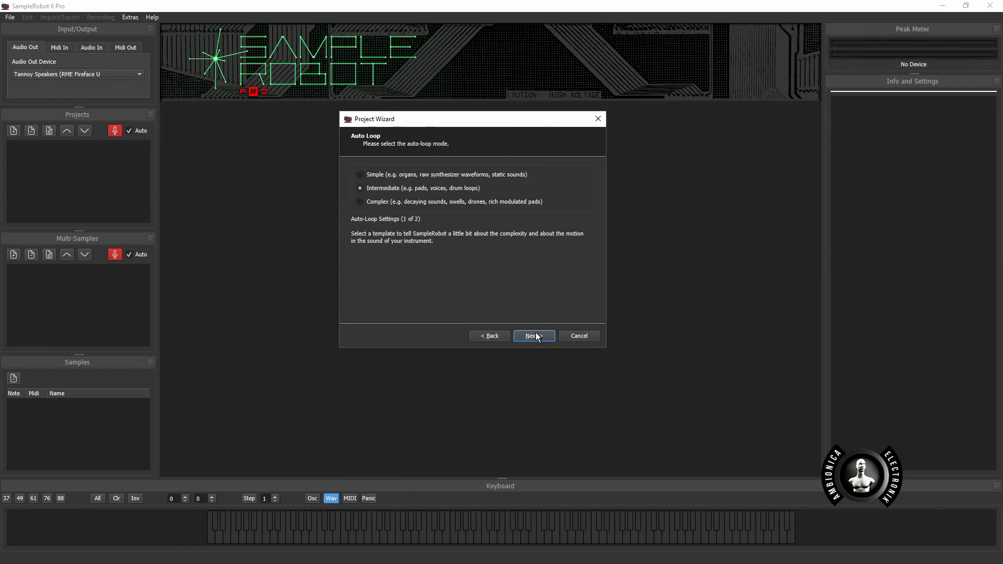
pyautogui.moveTo(386, 197)
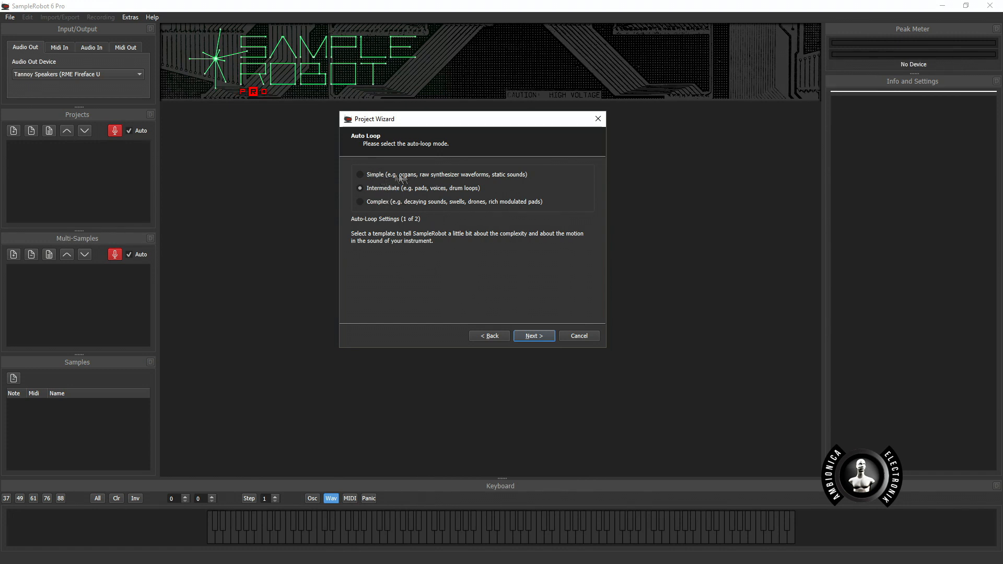
pyautogui.moveTo(490, 287)
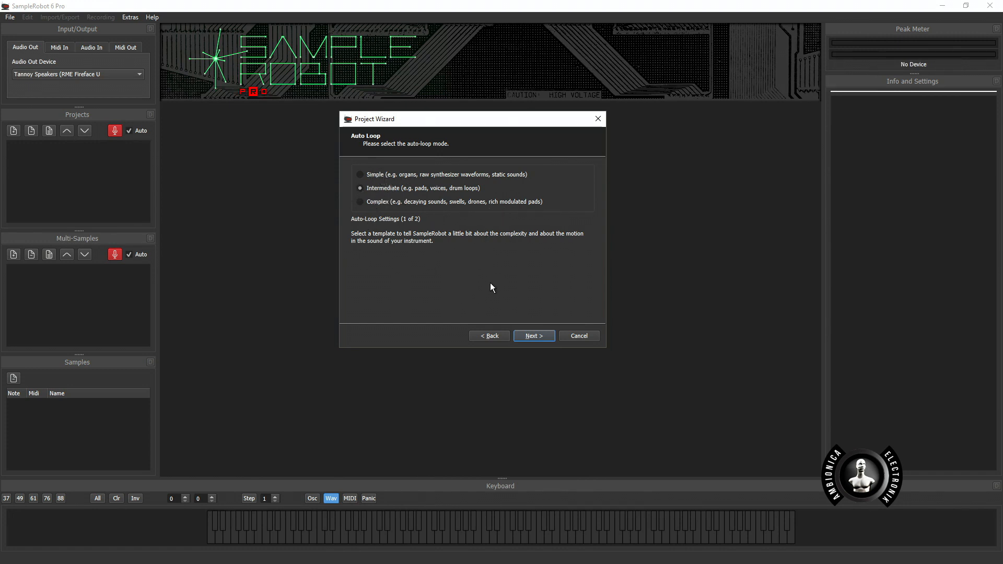
pyautogui.click(533, 336)
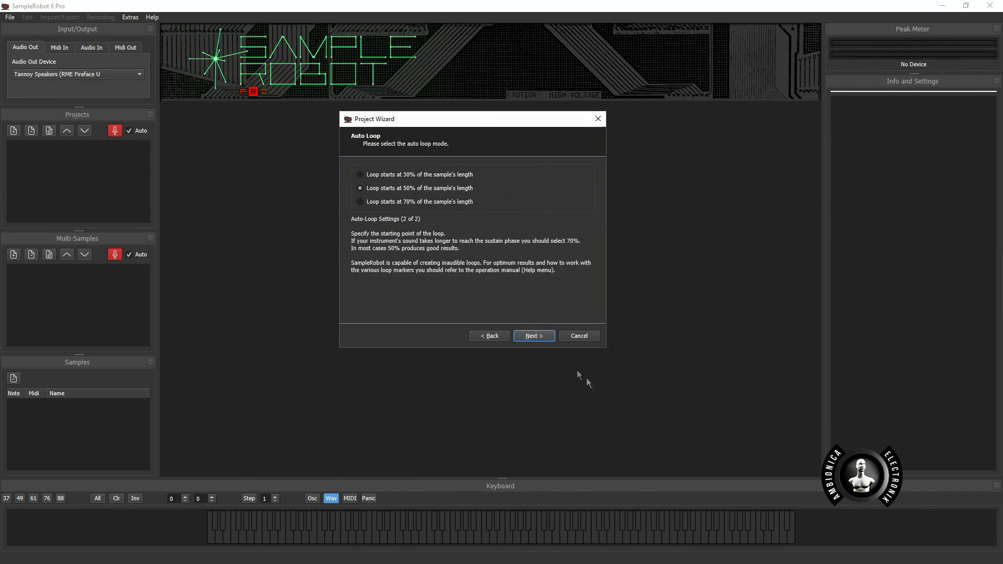
pyautogui.click(532, 336)
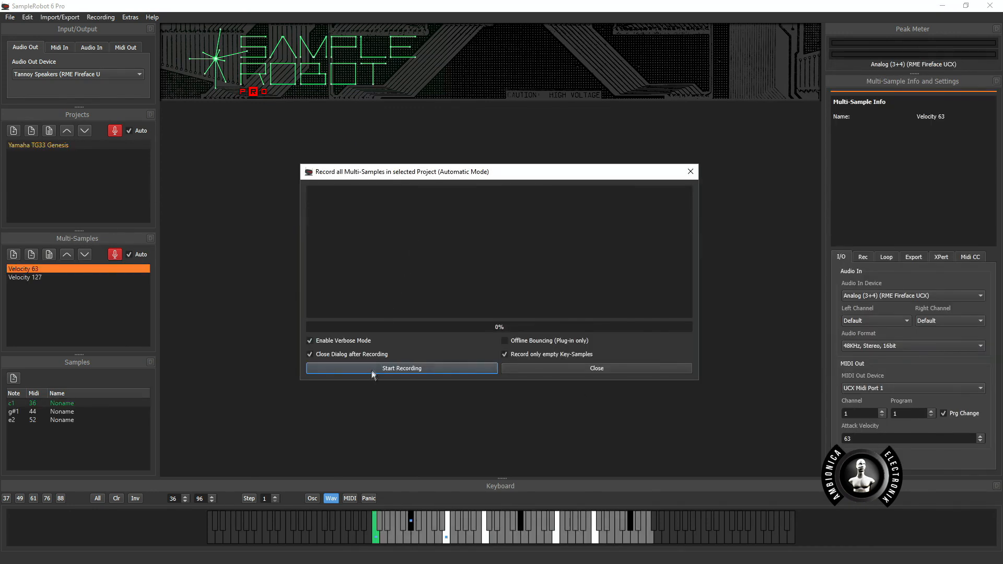
# - Start automatic recording of all multi-samples
pyautogui.click(401, 367)
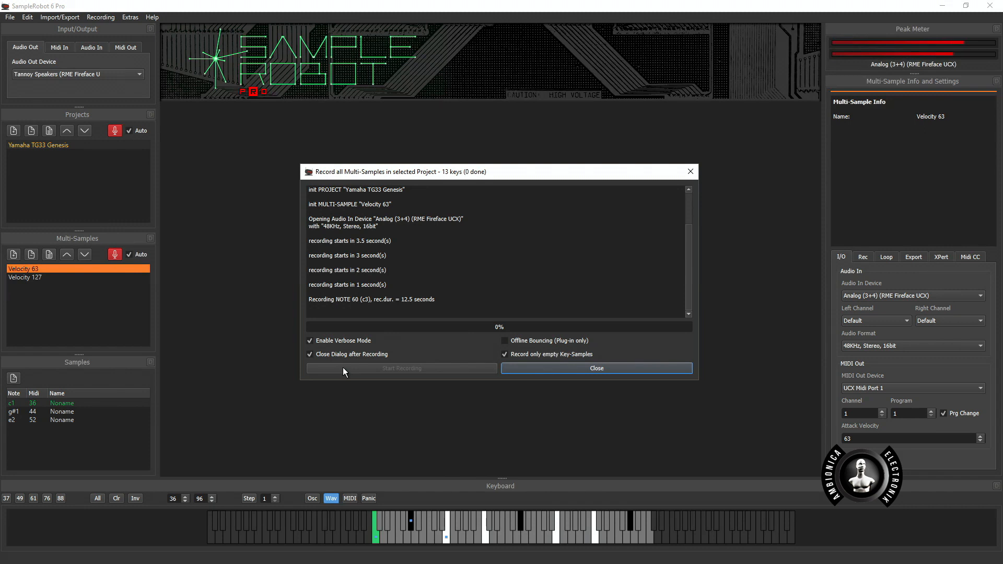
pyautogui.moveTo(180, 237)
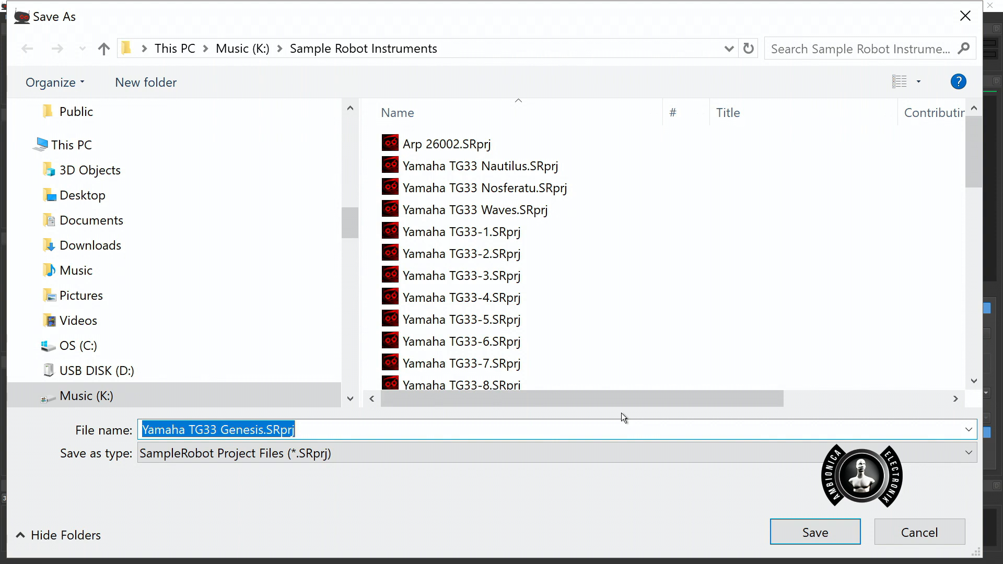
# - Dismiss the save prompt and duplicate the Yamaha TG33 Genesis project
pyautogui.click(460, 341)
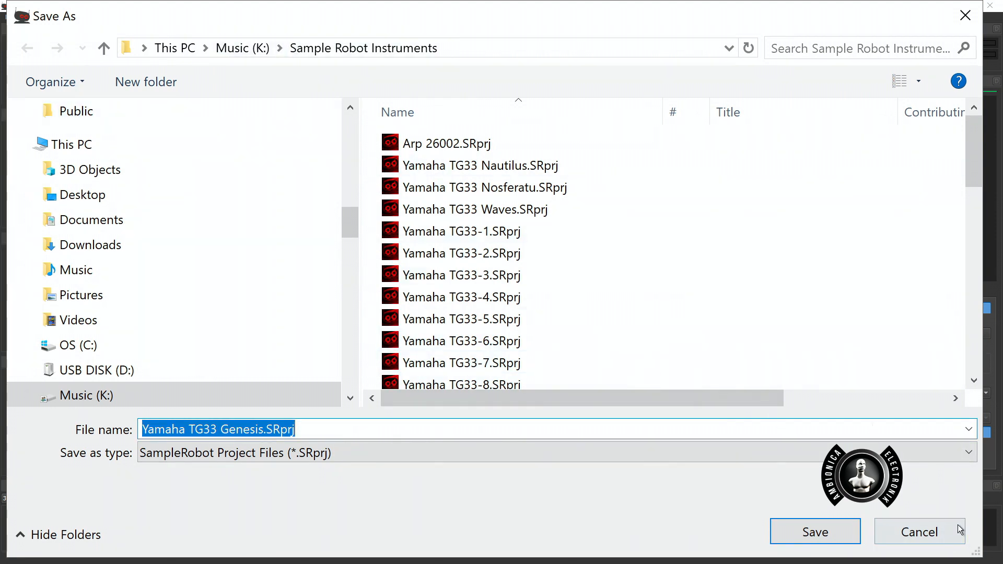
pyautogui.click(814, 531)
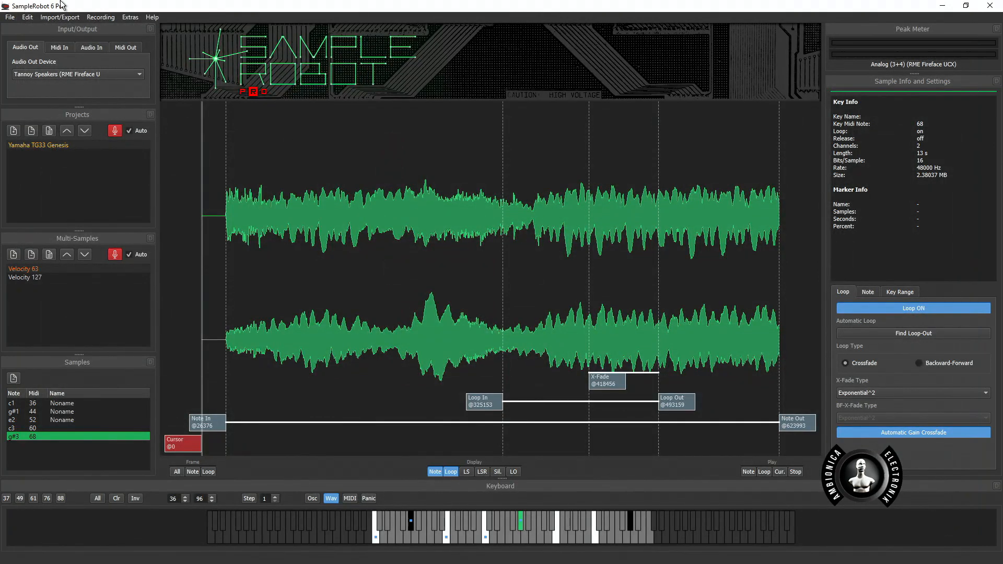
pyautogui.moveTo(189, 152)
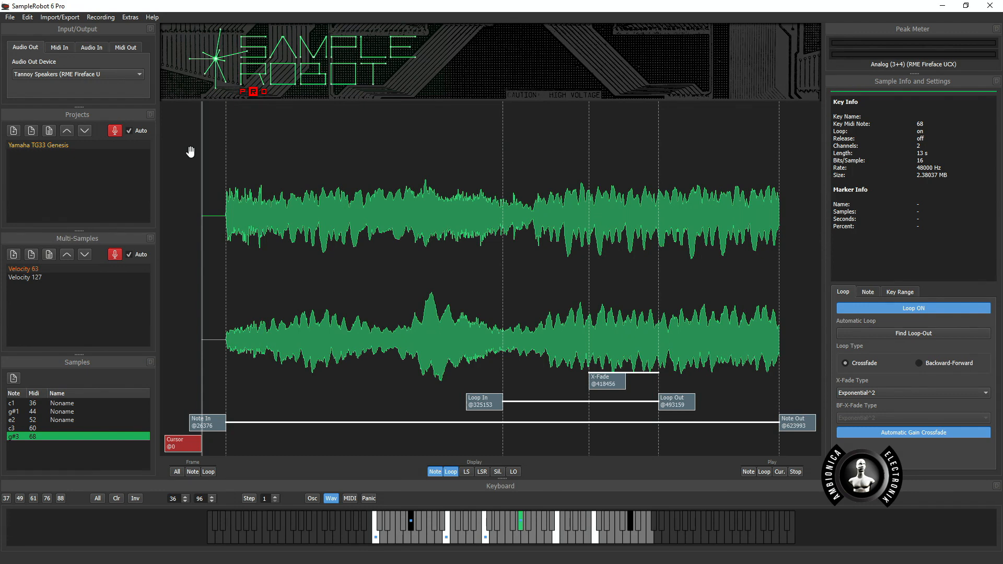
pyautogui.moveTo(56, 318)
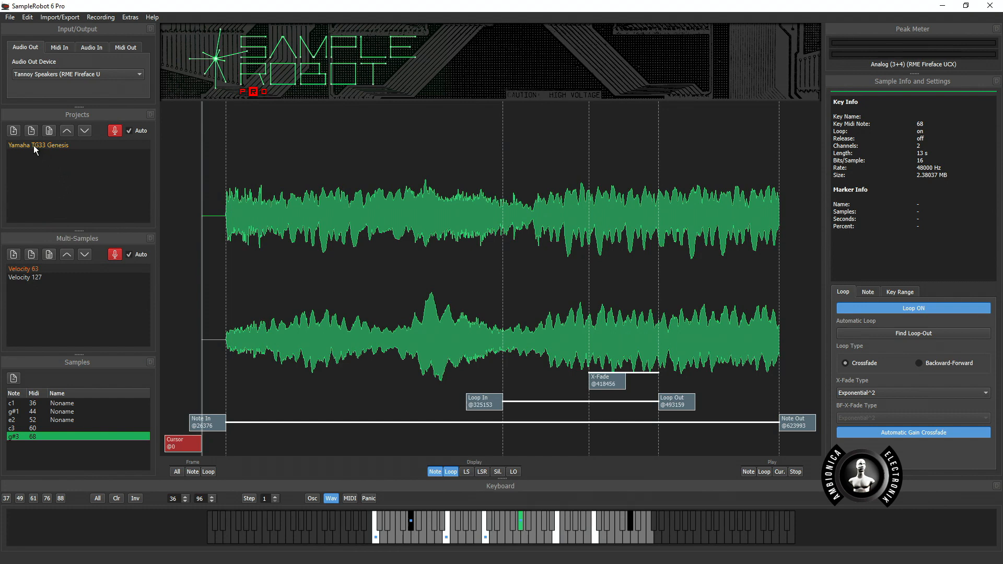
pyautogui.click(45, 145)
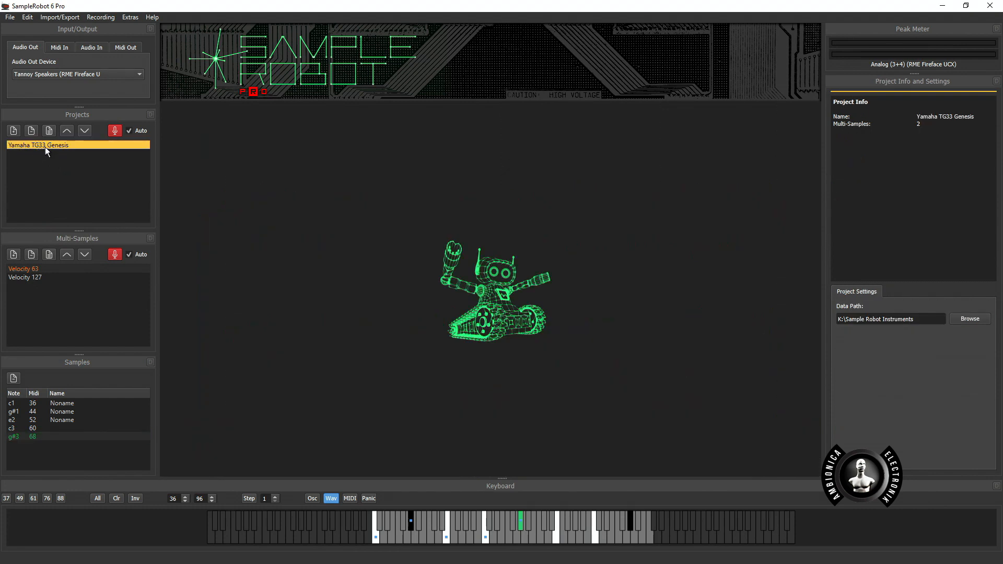
pyautogui.moveTo(58, 151)
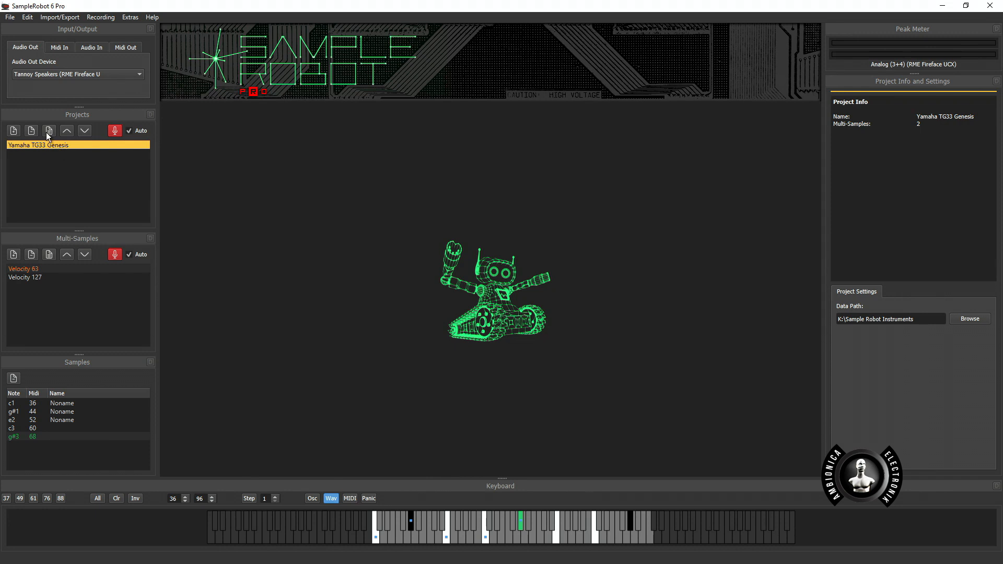
pyautogui.click(48, 130)
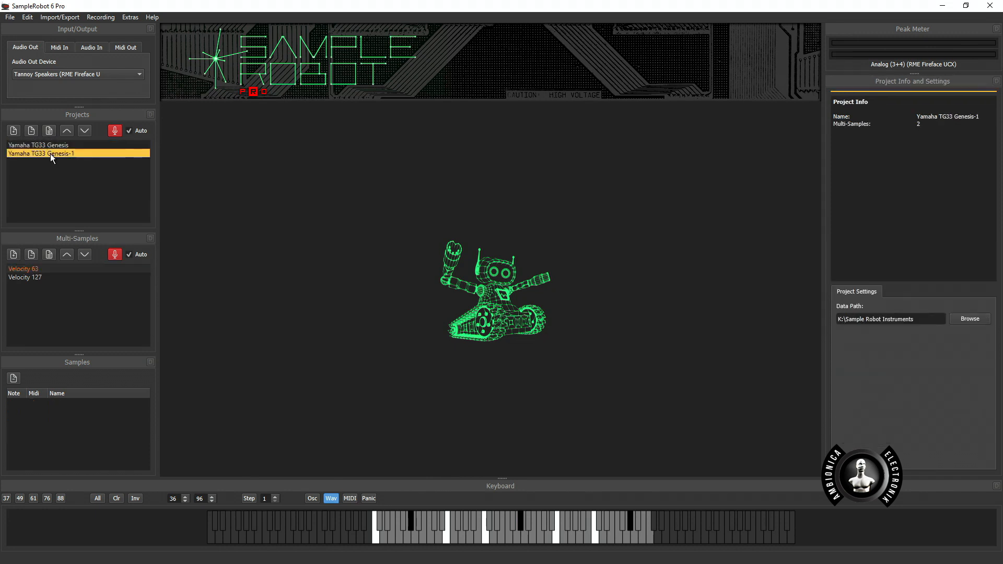
# - Rename the copy to 'Yamaha TG33 Nite Rider', inspect its Velocity 127 multi-sample, then reselect Genesis
pyautogui.doubleClick(38, 153)
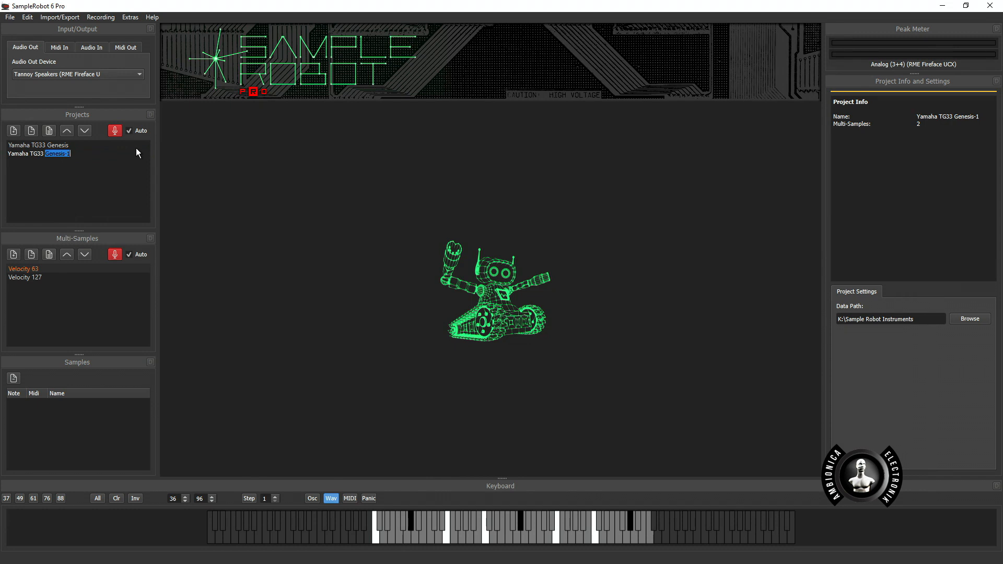
pyautogui.write('Nite Rider')
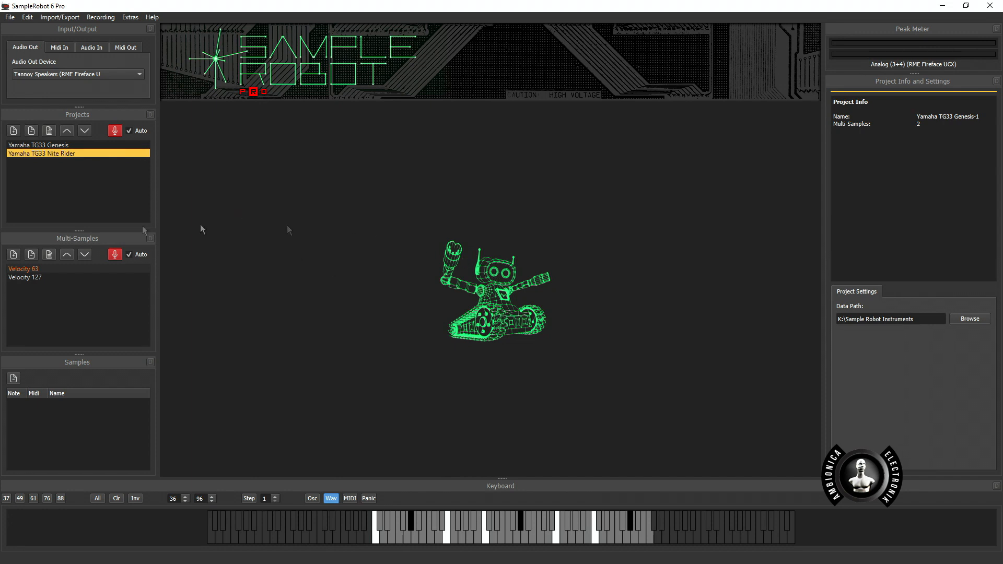
pyautogui.click(23, 268)
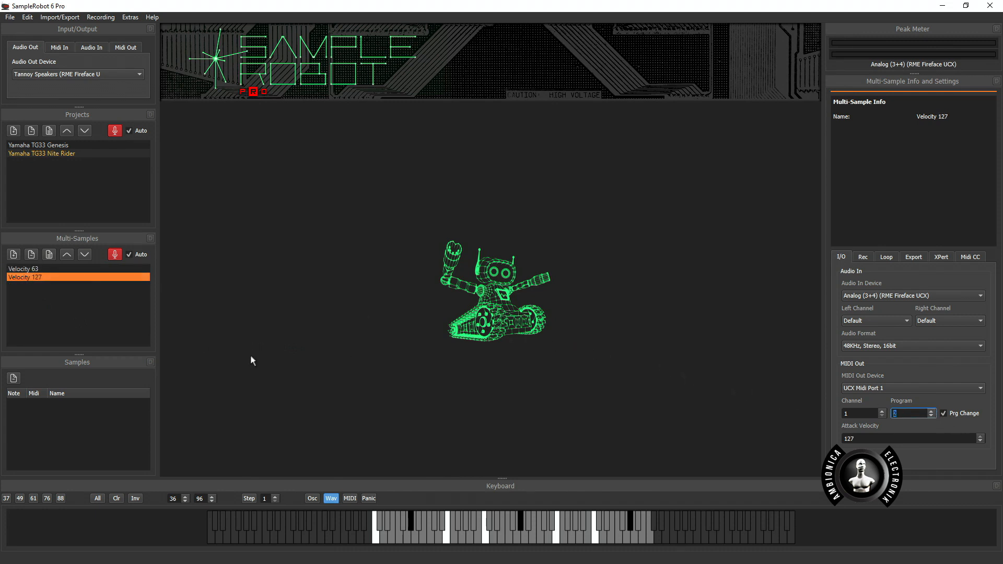
pyautogui.moveTo(60, 239)
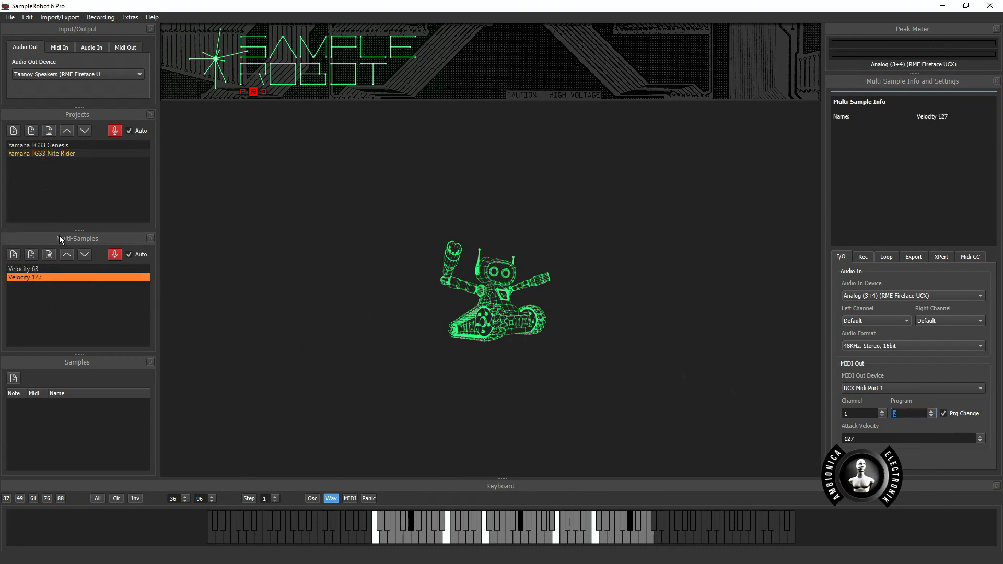
pyautogui.moveTo(36, 197)
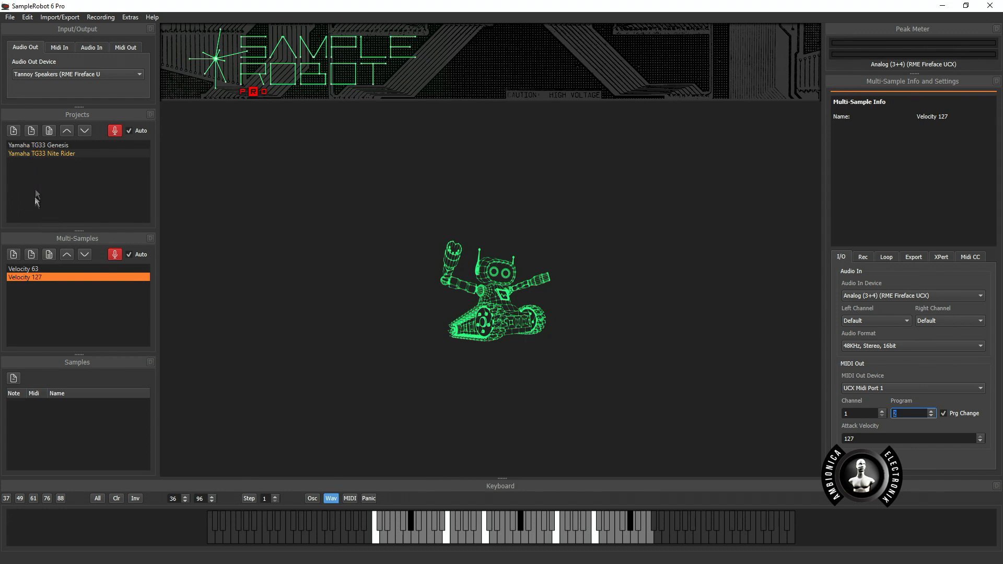
pyautogui.click(38, 145)
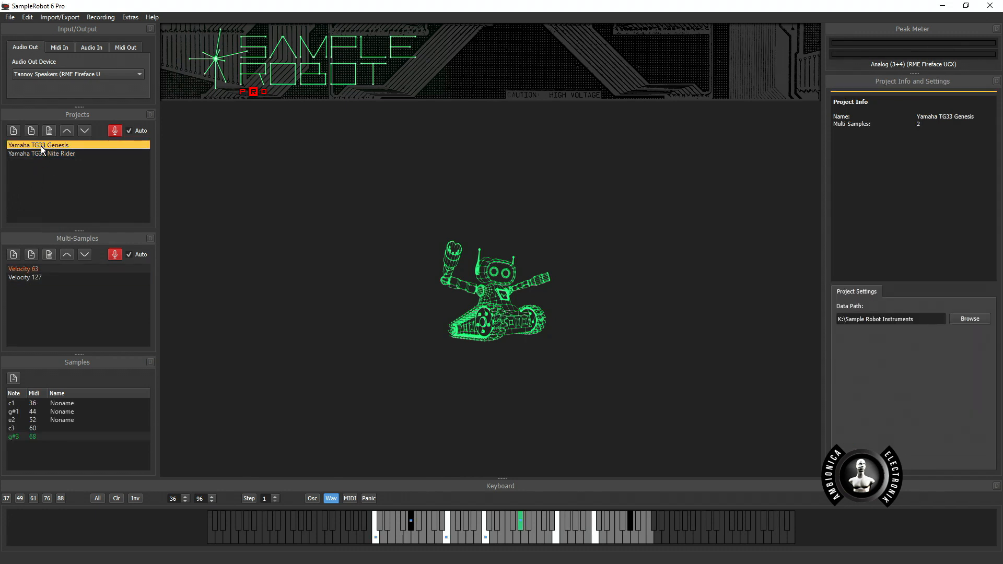
pyautogui.moveTo(82, 437)
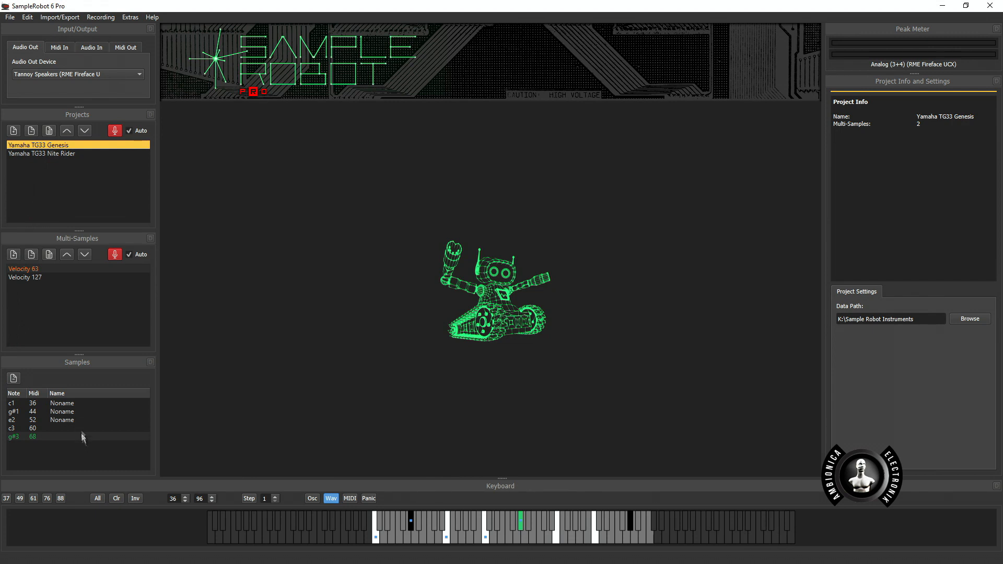
pyautogui.moveTo(68, 416)
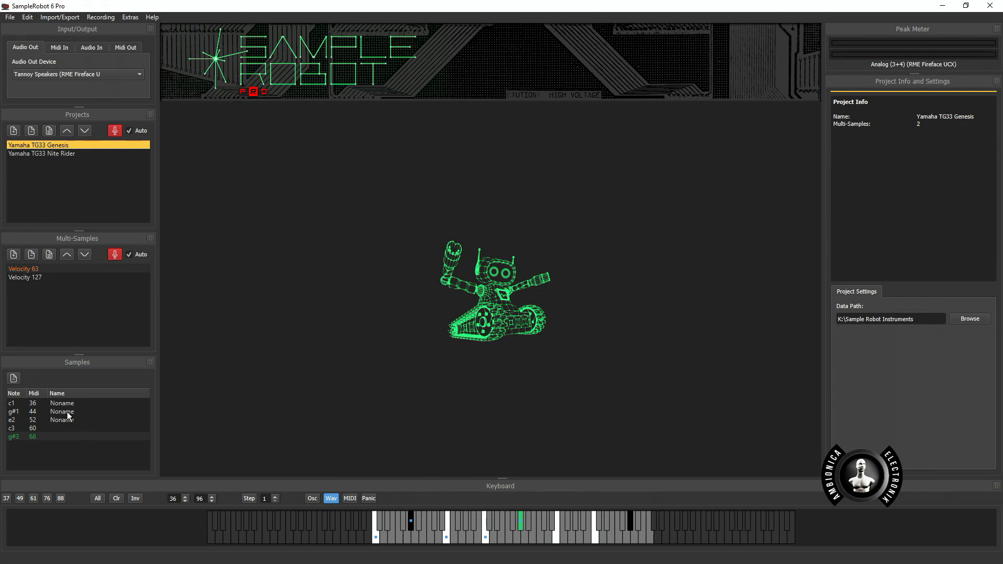
pyautogui.moveTo(56, 376)
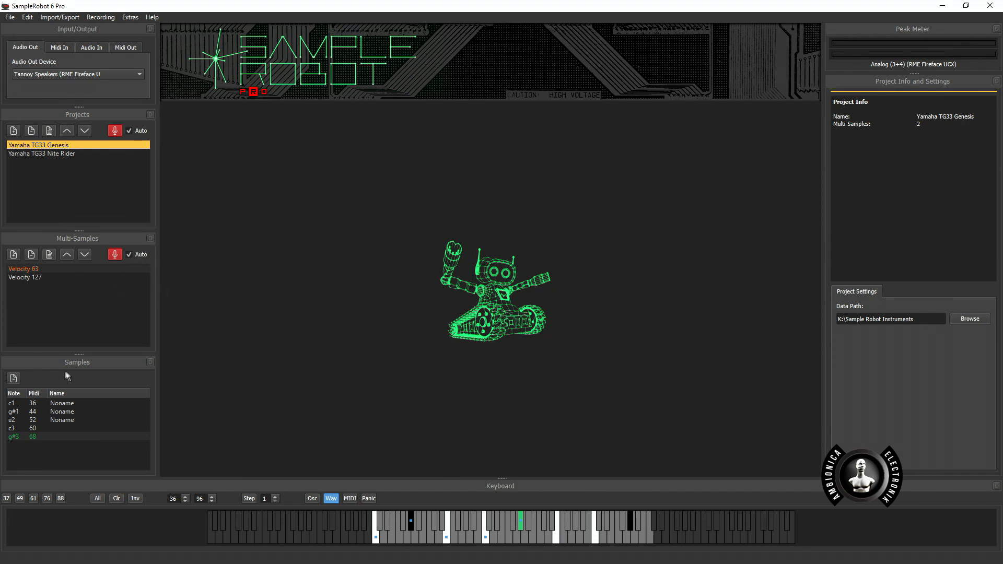
pyautogui.moveTo(112, 206)
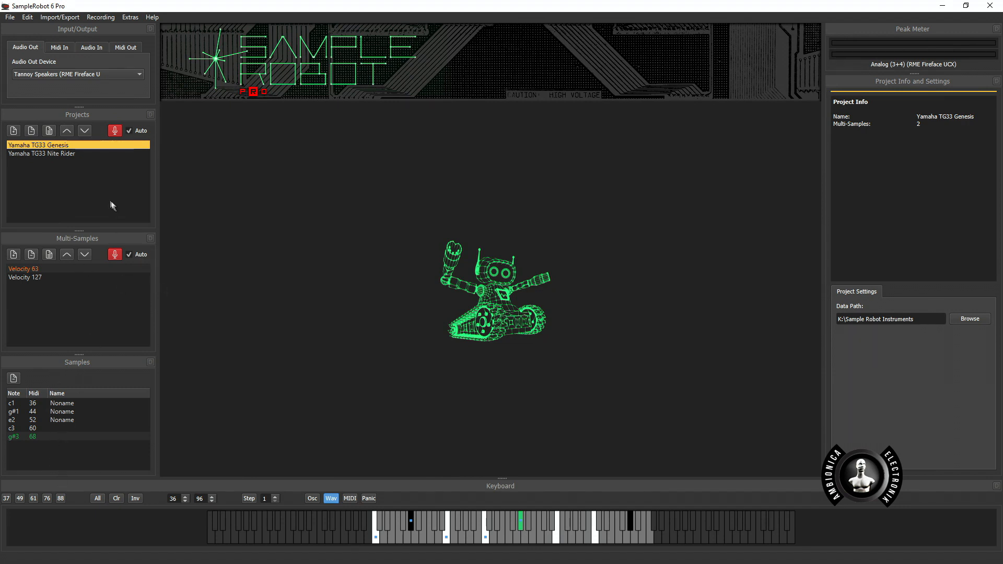
pyautogui.moveTo(69, 20)
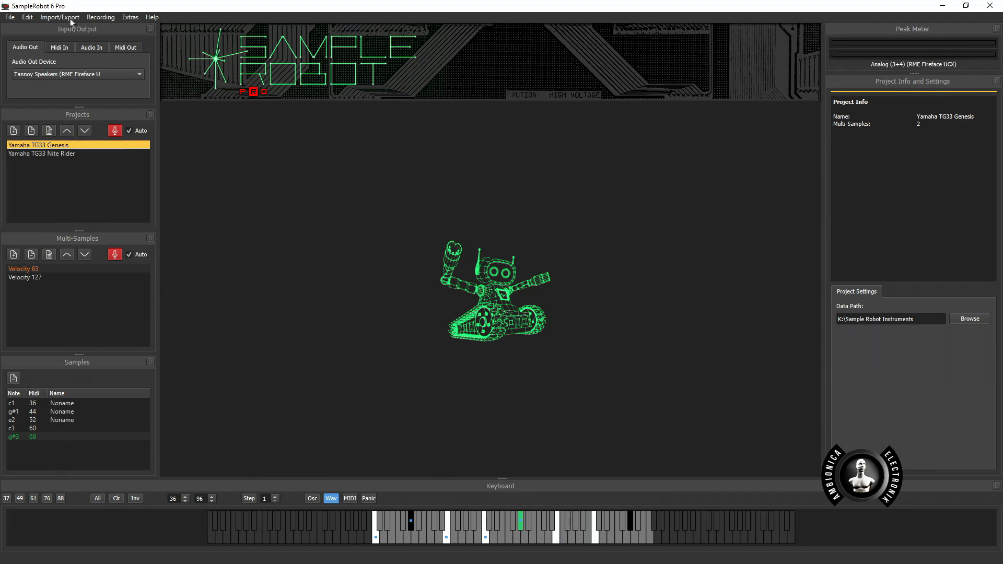
# - Show the export formats for the selected Yamaha TG33 Genesis project
pyautogui.click(59, 16)
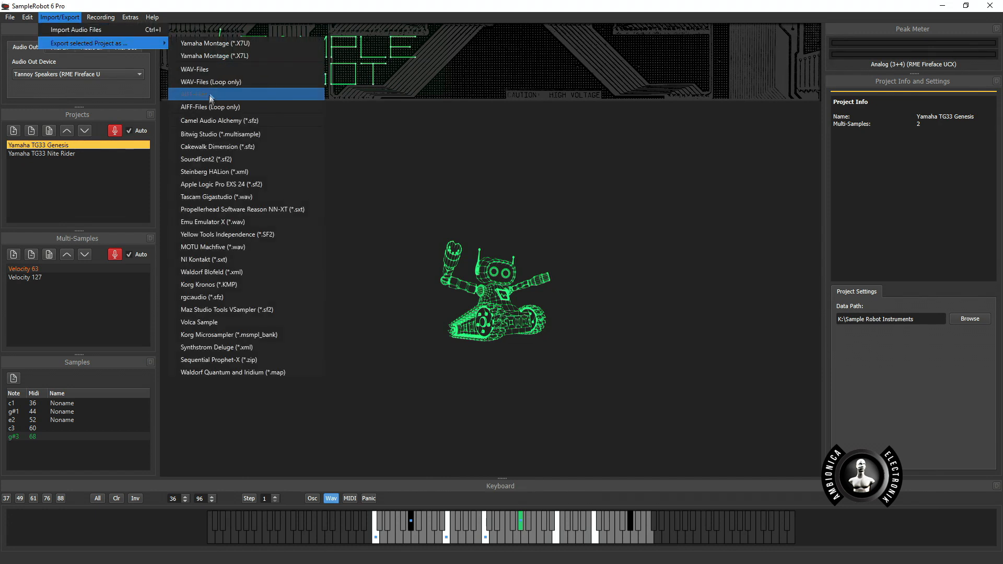
pyautogui.moveTo(210, 81)
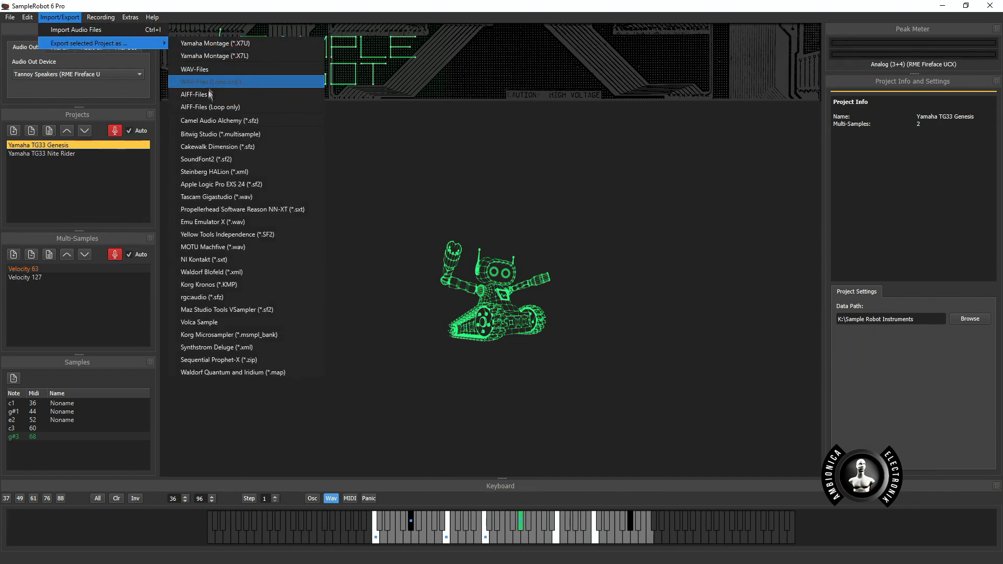
pyautogui.moveTo(214, 360)
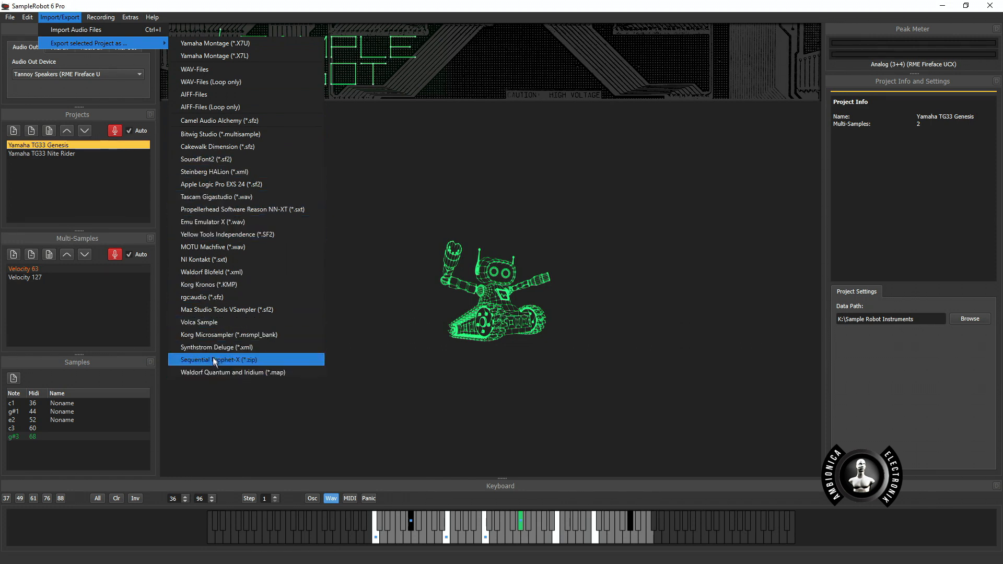
pyautogui.moveTo(204, 158)
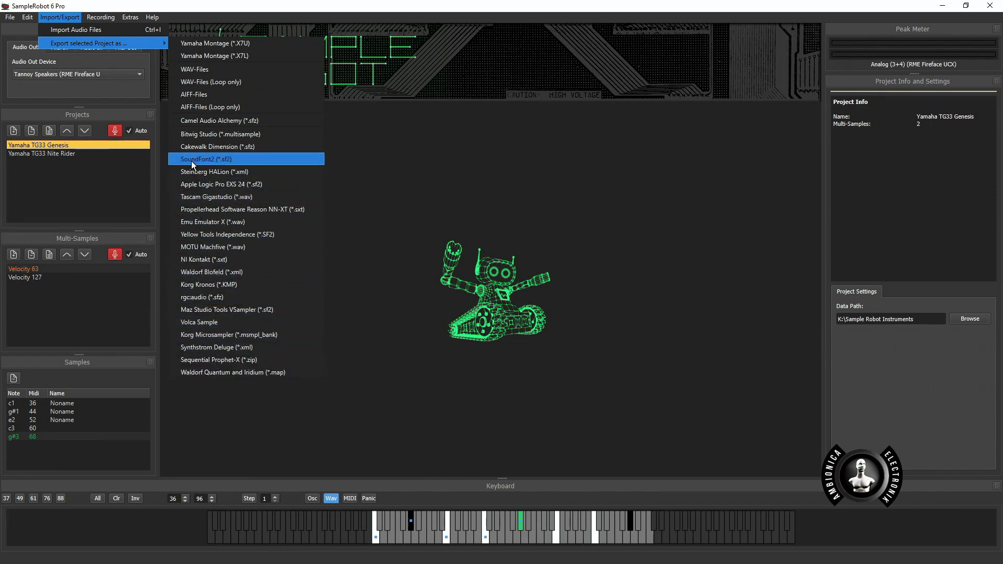
# - Export Yamaha TG33 Genesis as SoundFont2 at 48 kHz, saving Yamaha TG33 Genesis.sf2
pyautogui.click(206, 159)
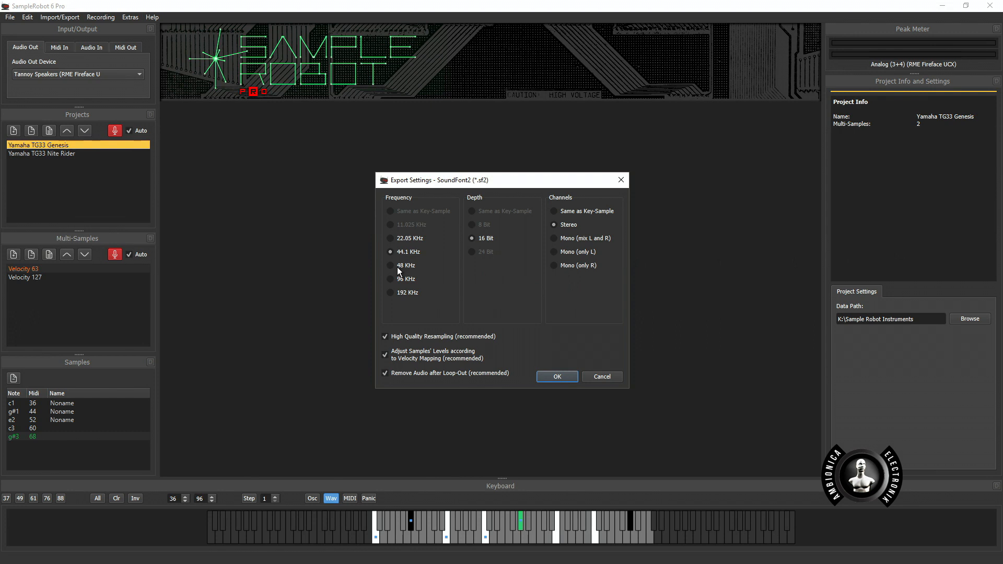
pyautogui.click(390, 265)
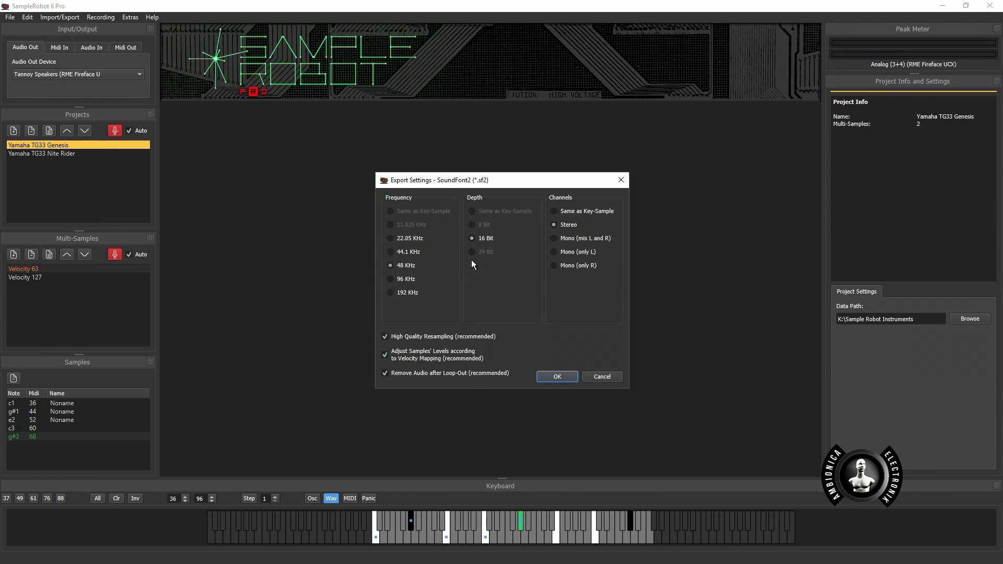
pyautogui.moveTo(549, 328)
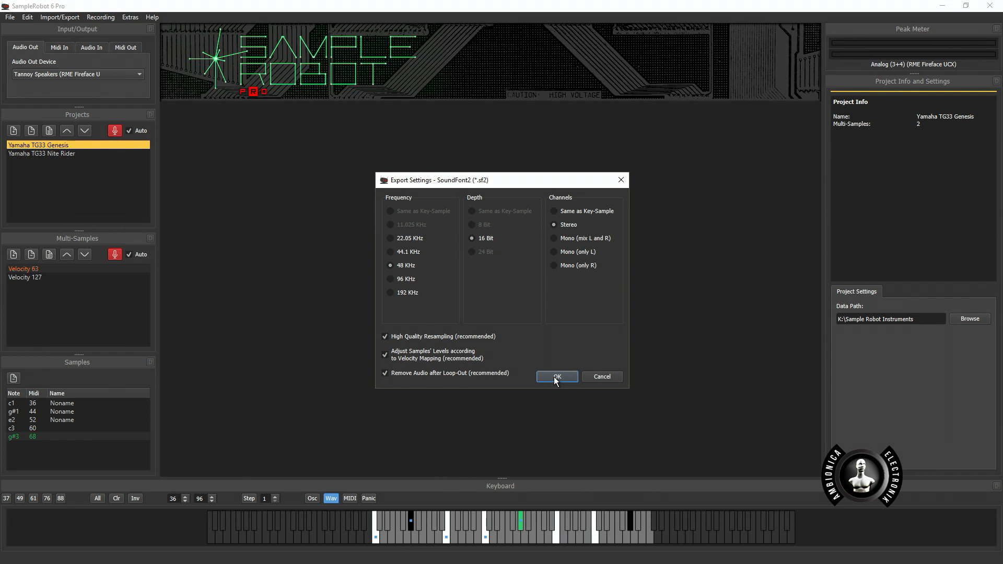
pyautogui.click(556, 376)
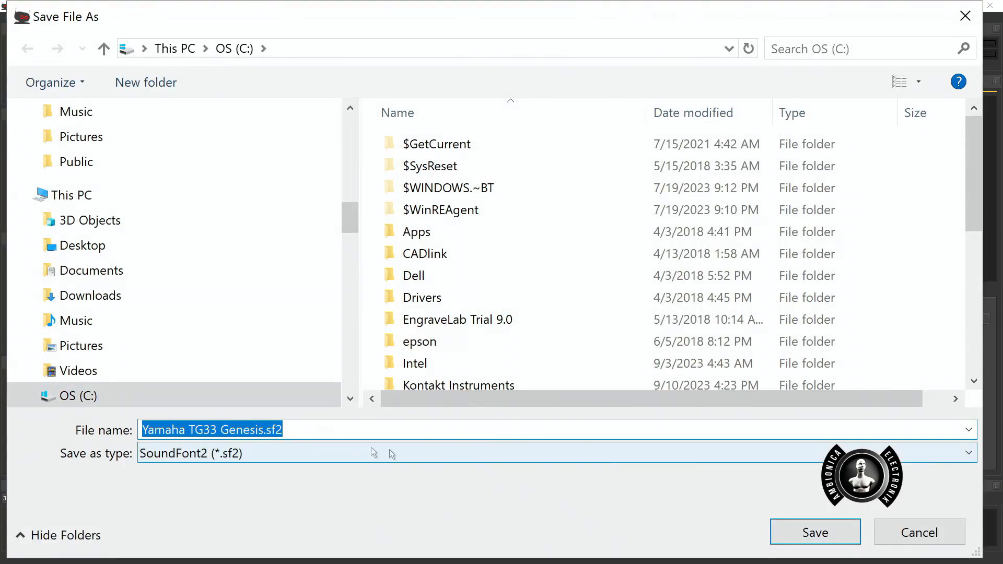
pyautogui.click(815, 532)
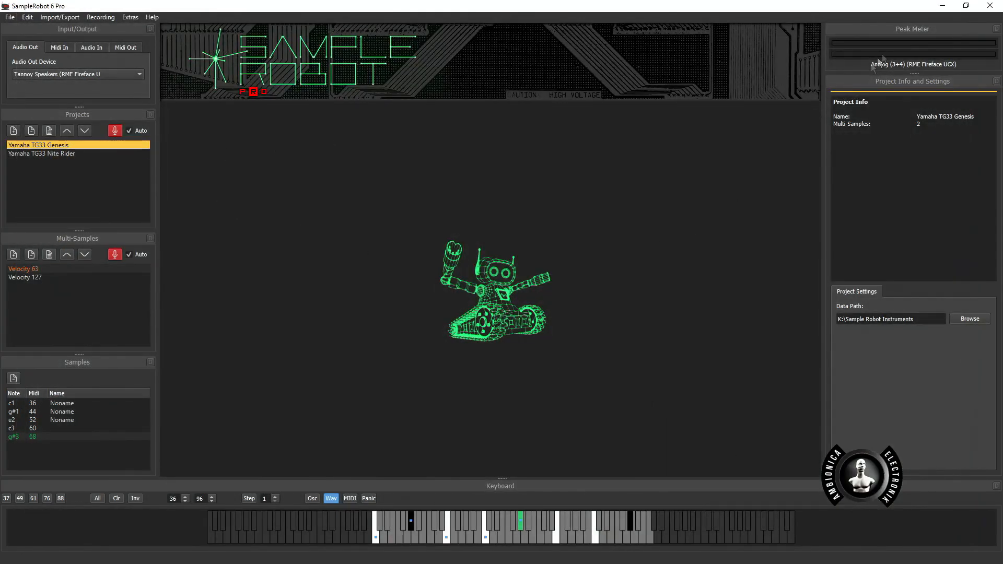
pyautogui.moveTo(942, 6)
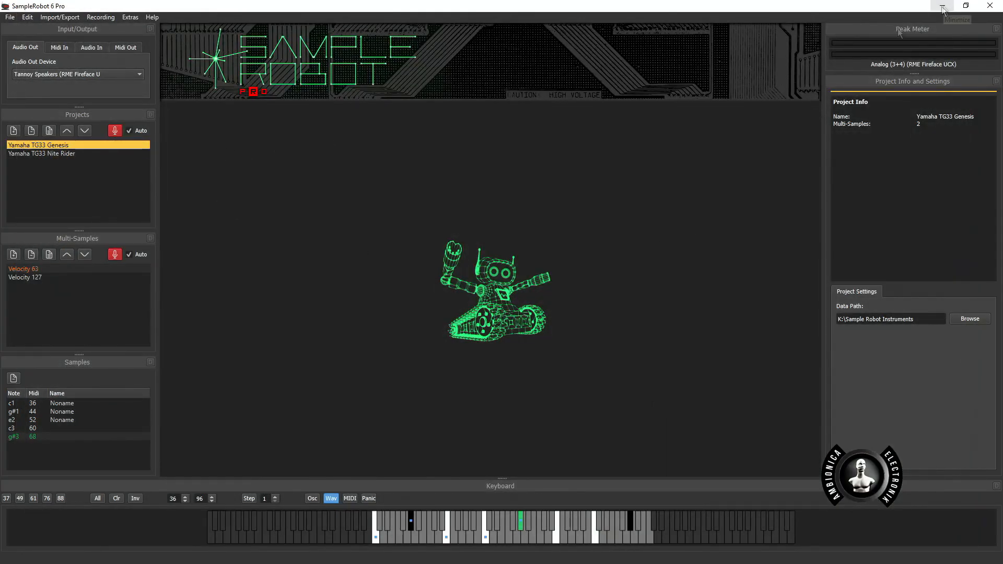
pyautogui.moveTo(573, 346)
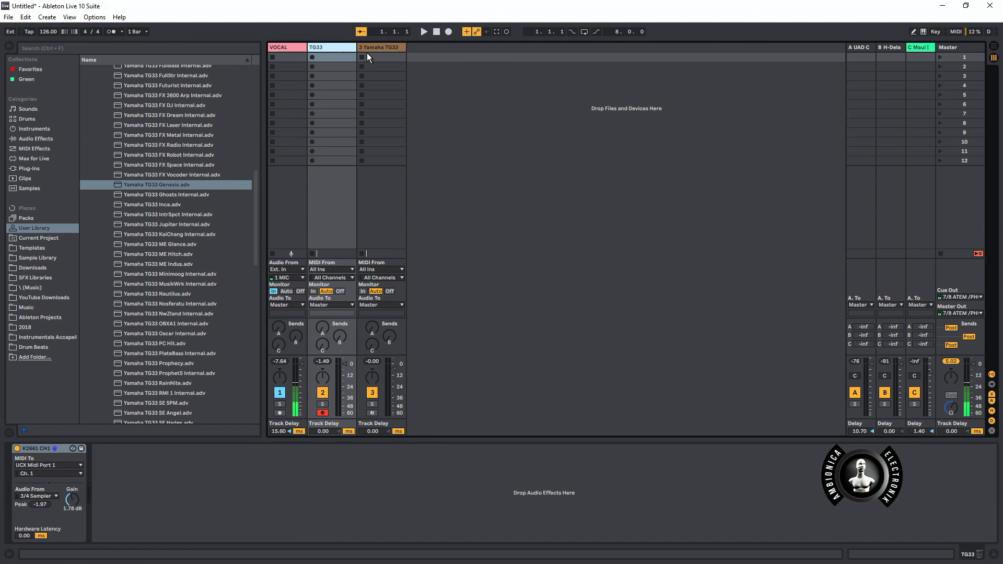
pyautogui.moveTo(331, 51)
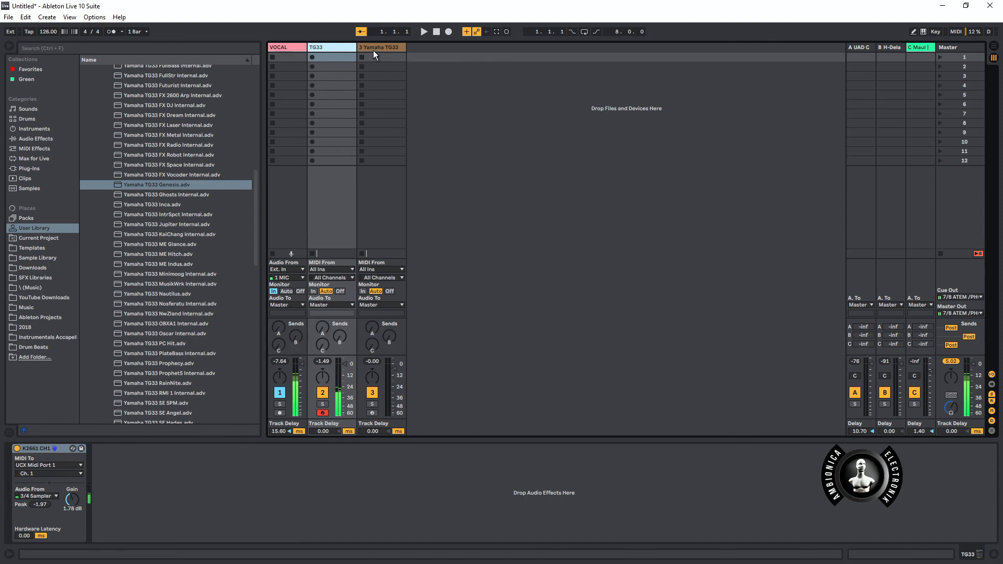
# - Select the 3 Yamaha TG33 track to show its Genesis Sampler device
pyautogui.click(380, 46)
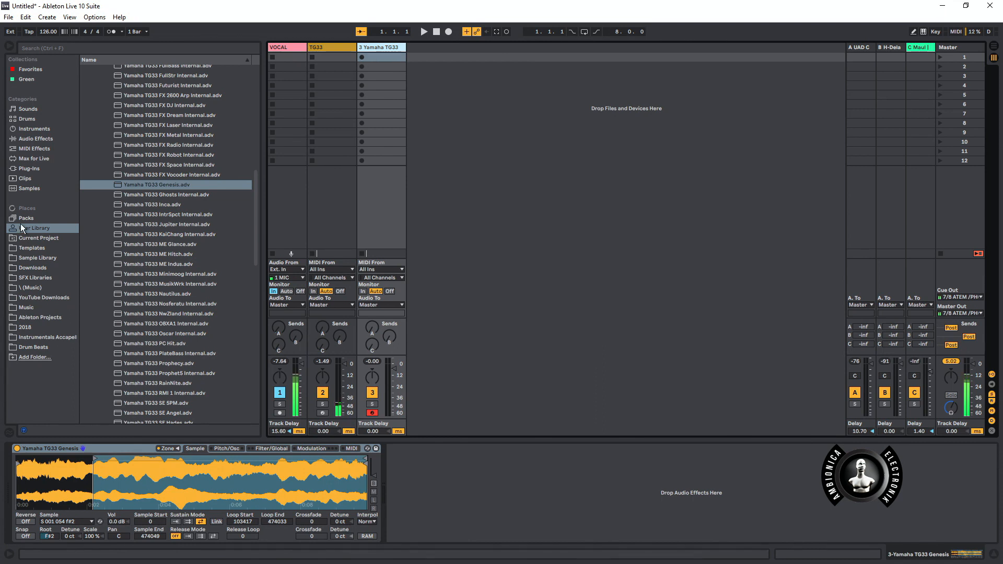
# - Browse Music and Sample Robot Instruments, then the User Library Sampler presets
pyautogui.click(28, 287)
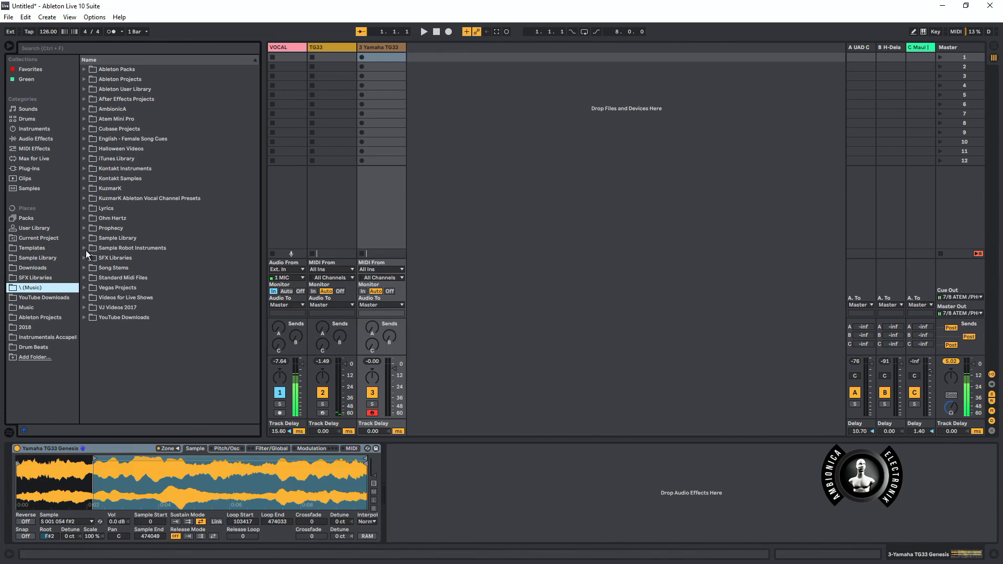
pyautogui.click(83, 247)
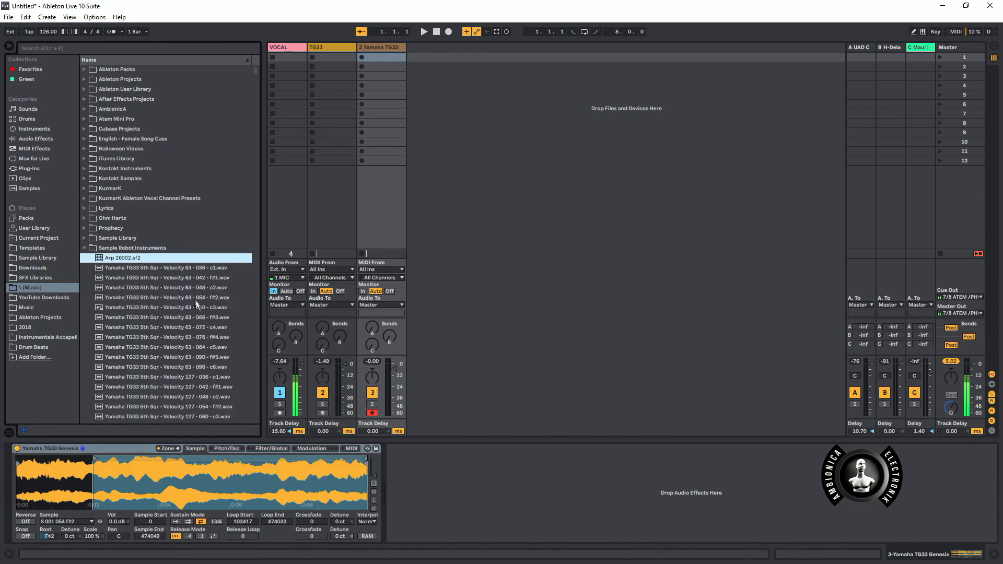
pyautogui.scroll(-3)
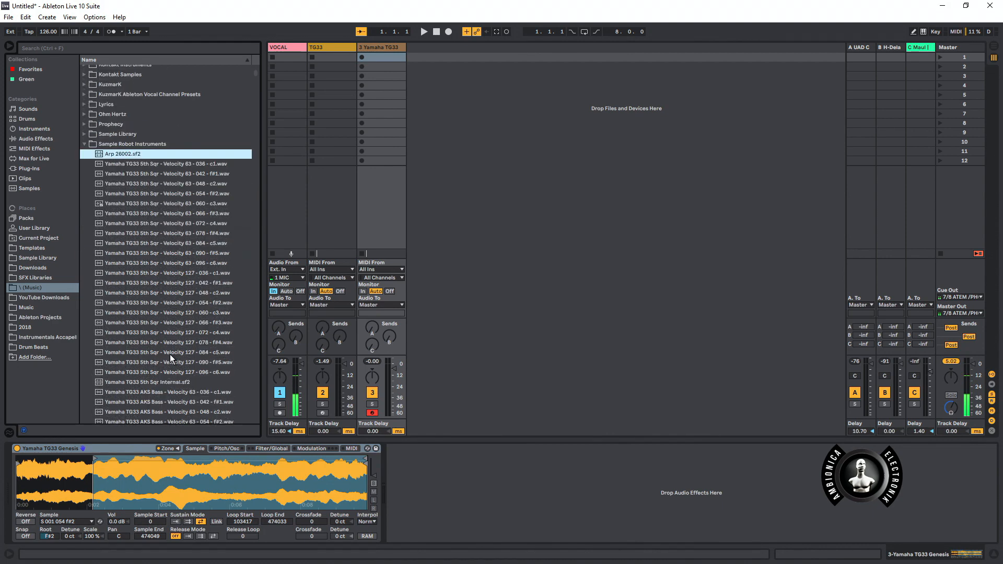
pyautogui.click(149, 382)
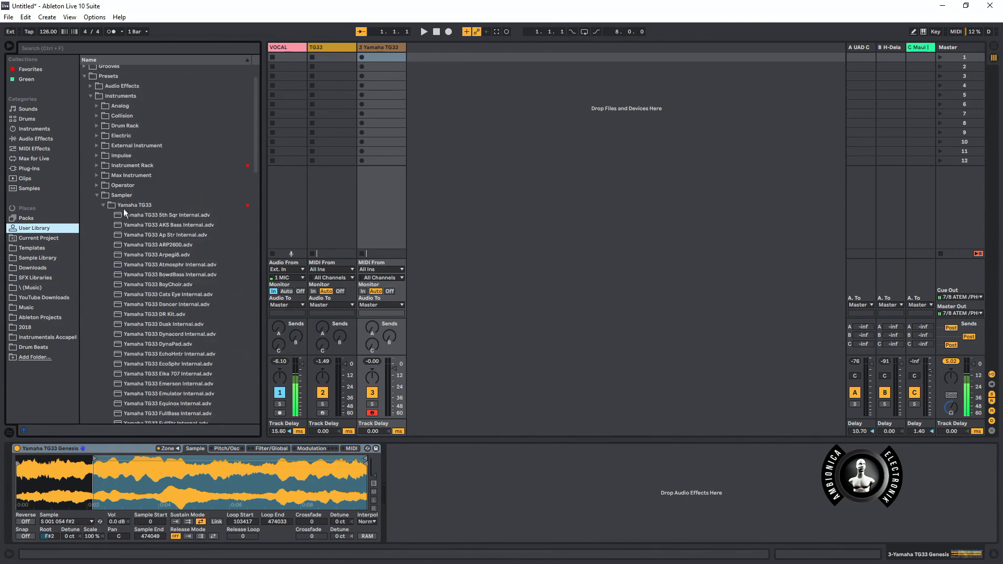
pyautogui.moveTo(146, 344)
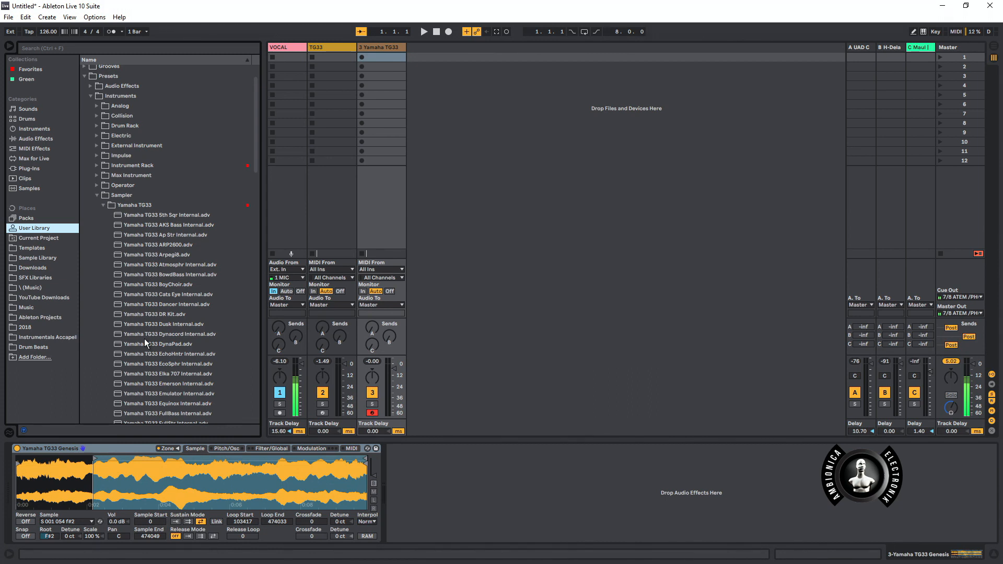
pyautogui.moveTo(112, 216)
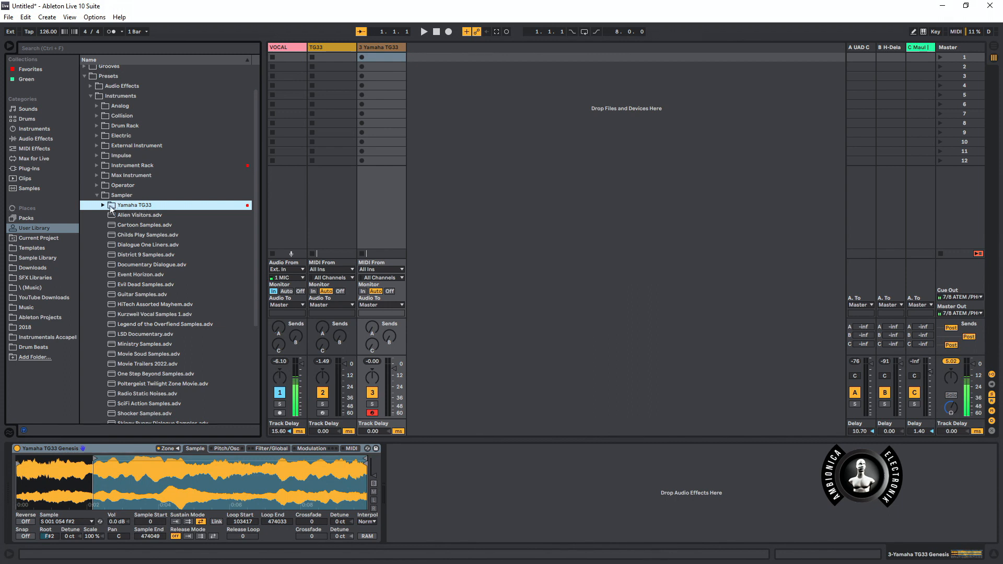
# - Browse to the Yamaha TG33 Genesis preset, view its Sample page, then show the TG33 external instrument
pyautogui.click(103, 205)
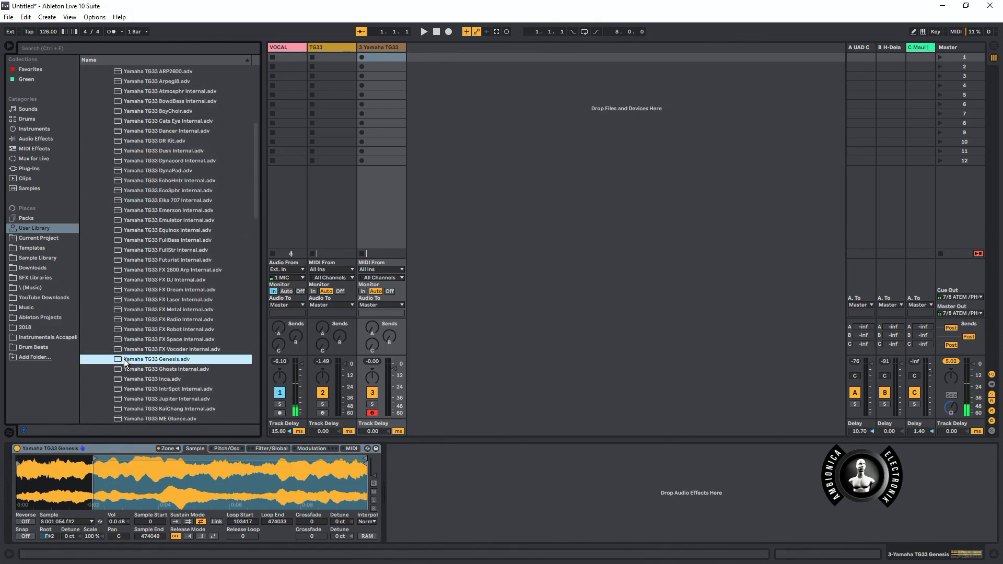
pyautogui.click(168, 447)
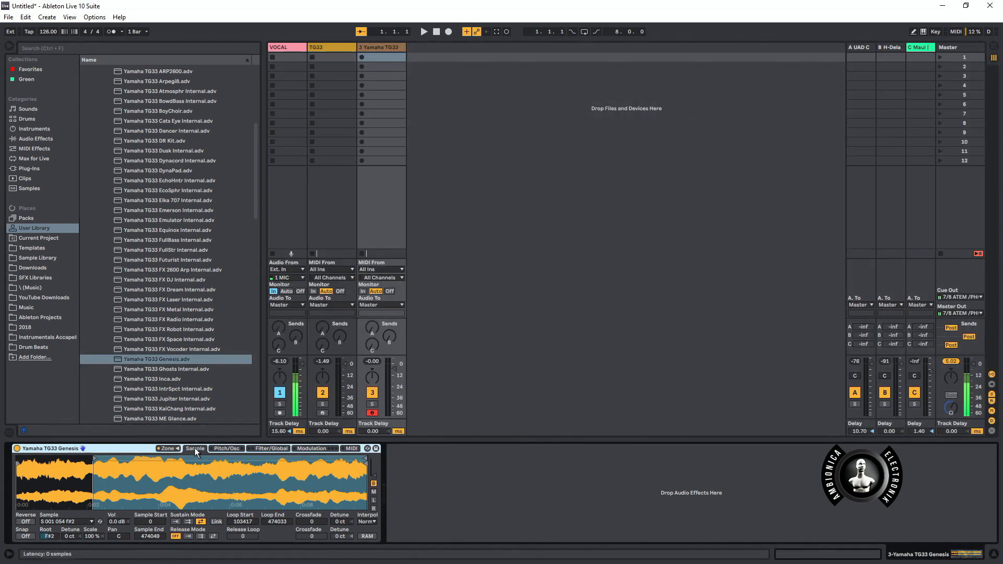
pyautogui.click(165, 447)
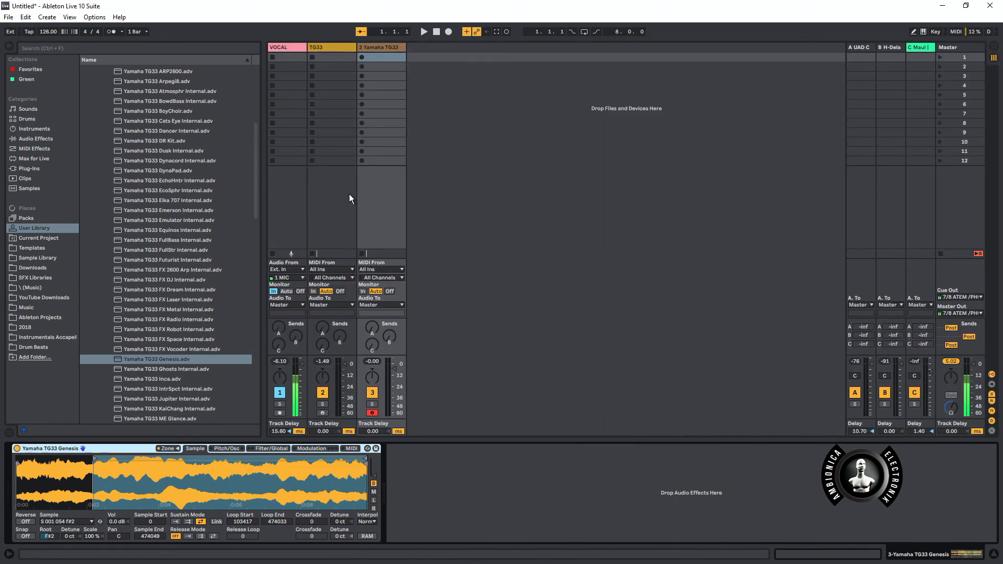
pyautogui.moveTo(353, 188)
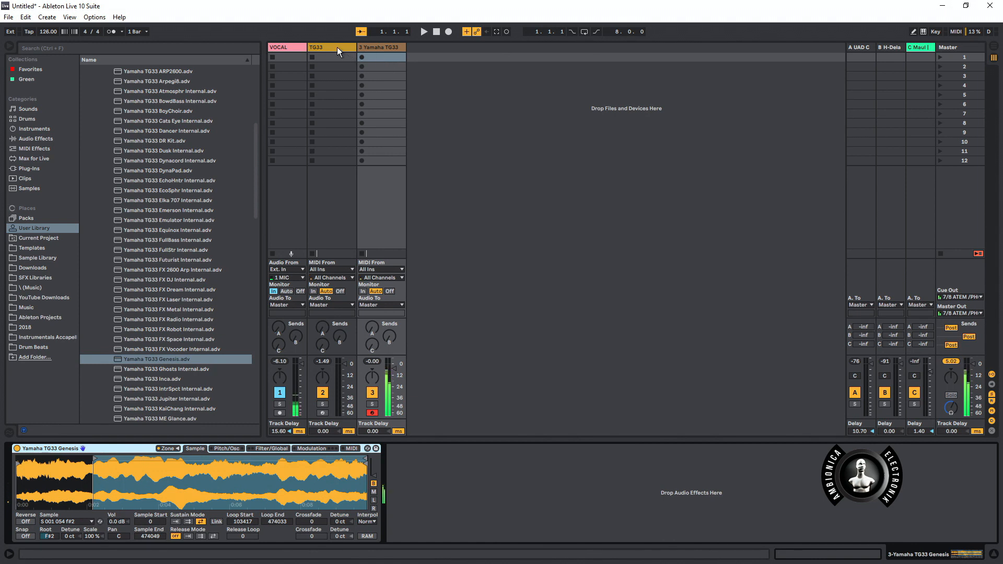
pyautogui.click(331, 46)
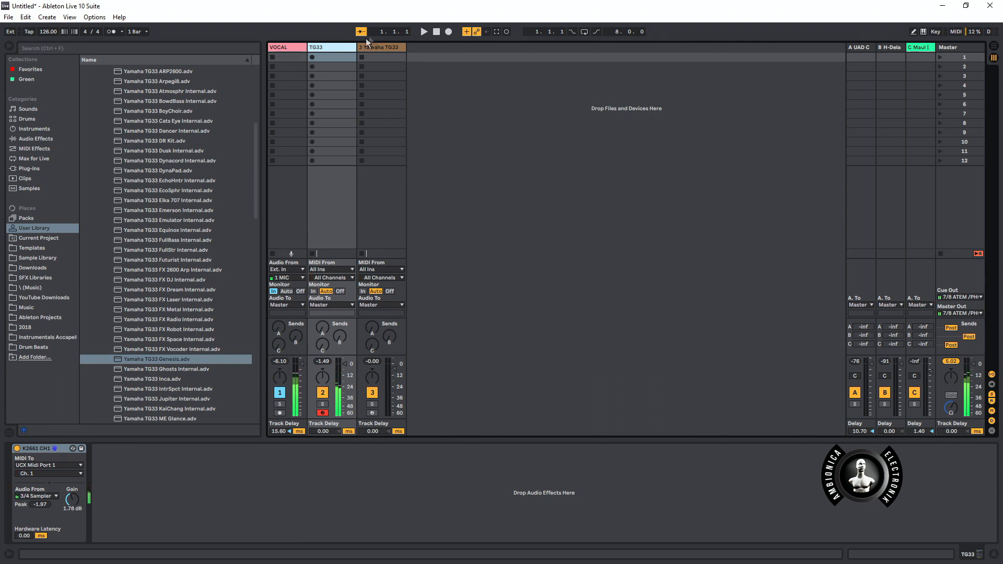
# - On track 3, view the Genesis Sampler's Pitch/Osc, Filter/Global and Modulation pages in turn
pyautogui.click(380, 47)
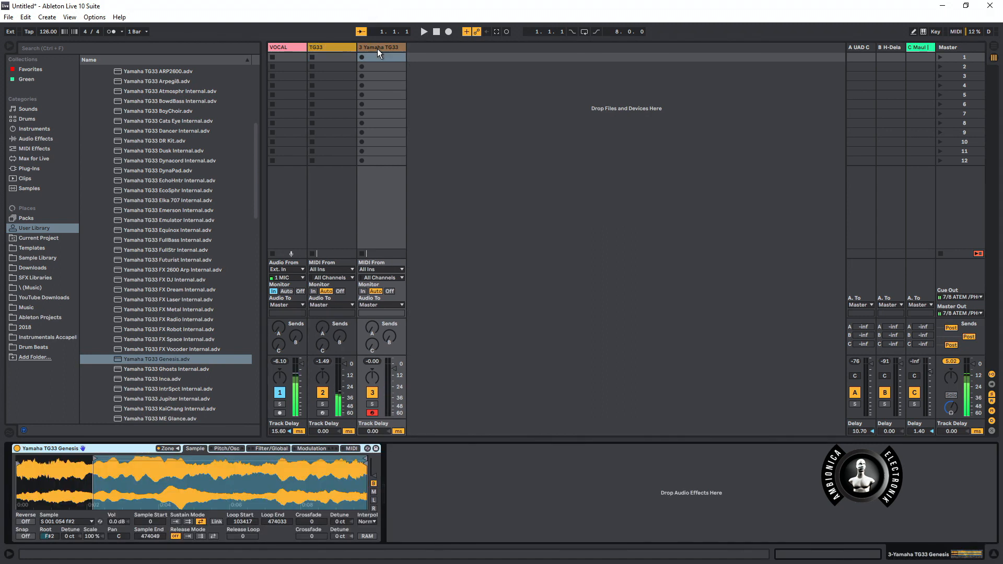
pyautogui.click(226, 448)
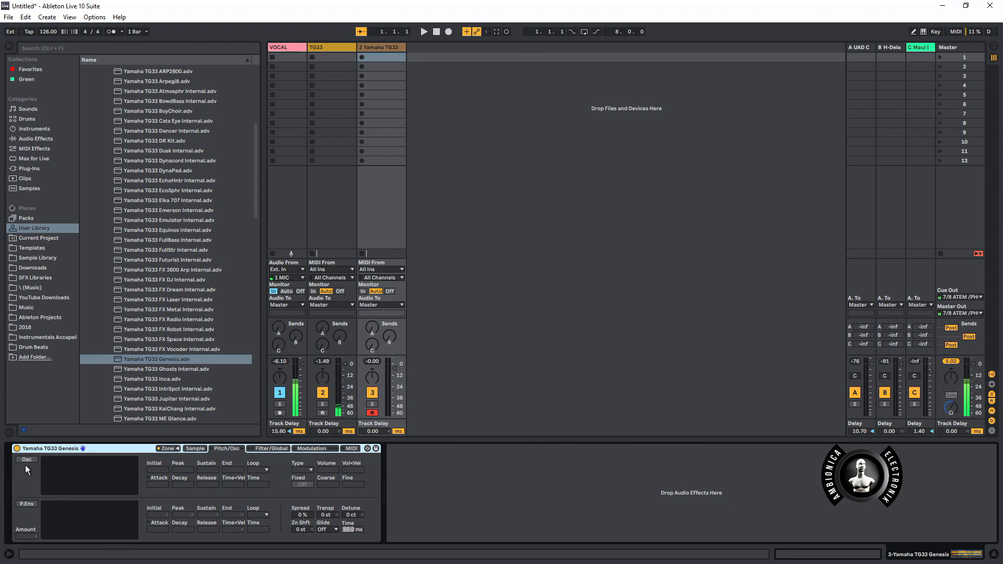
pyautogui.click(270, 448)
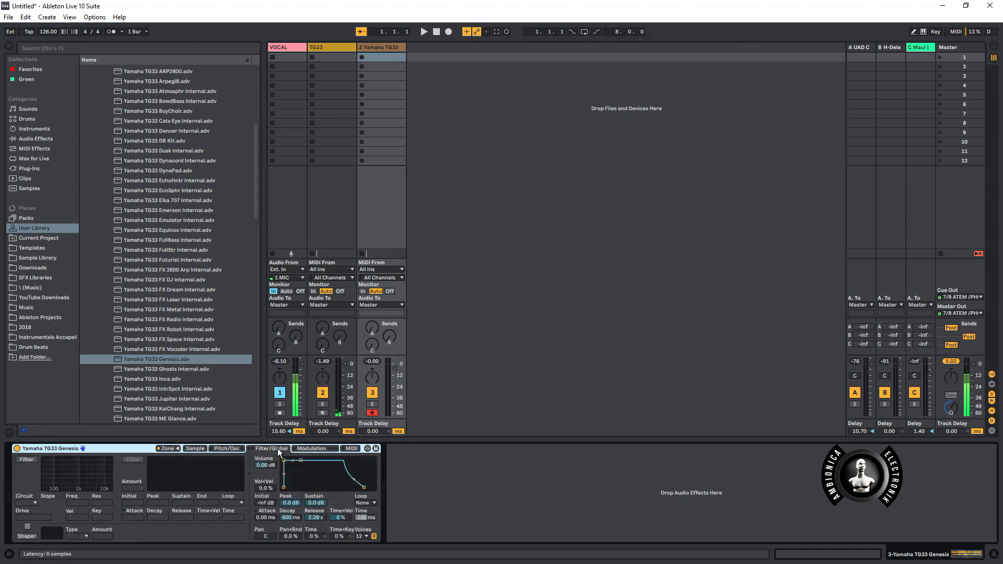
pyautogui.click(313, 447)
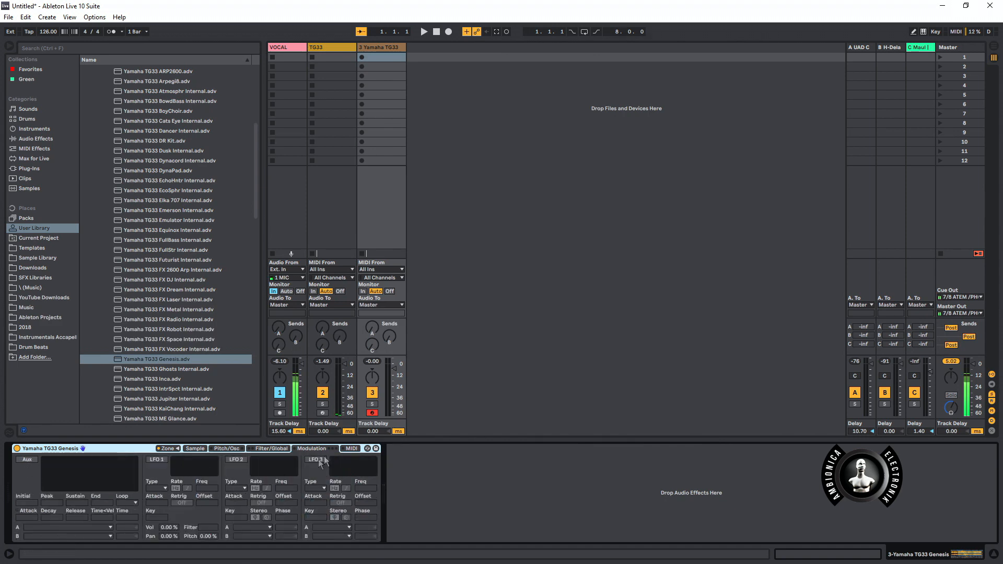